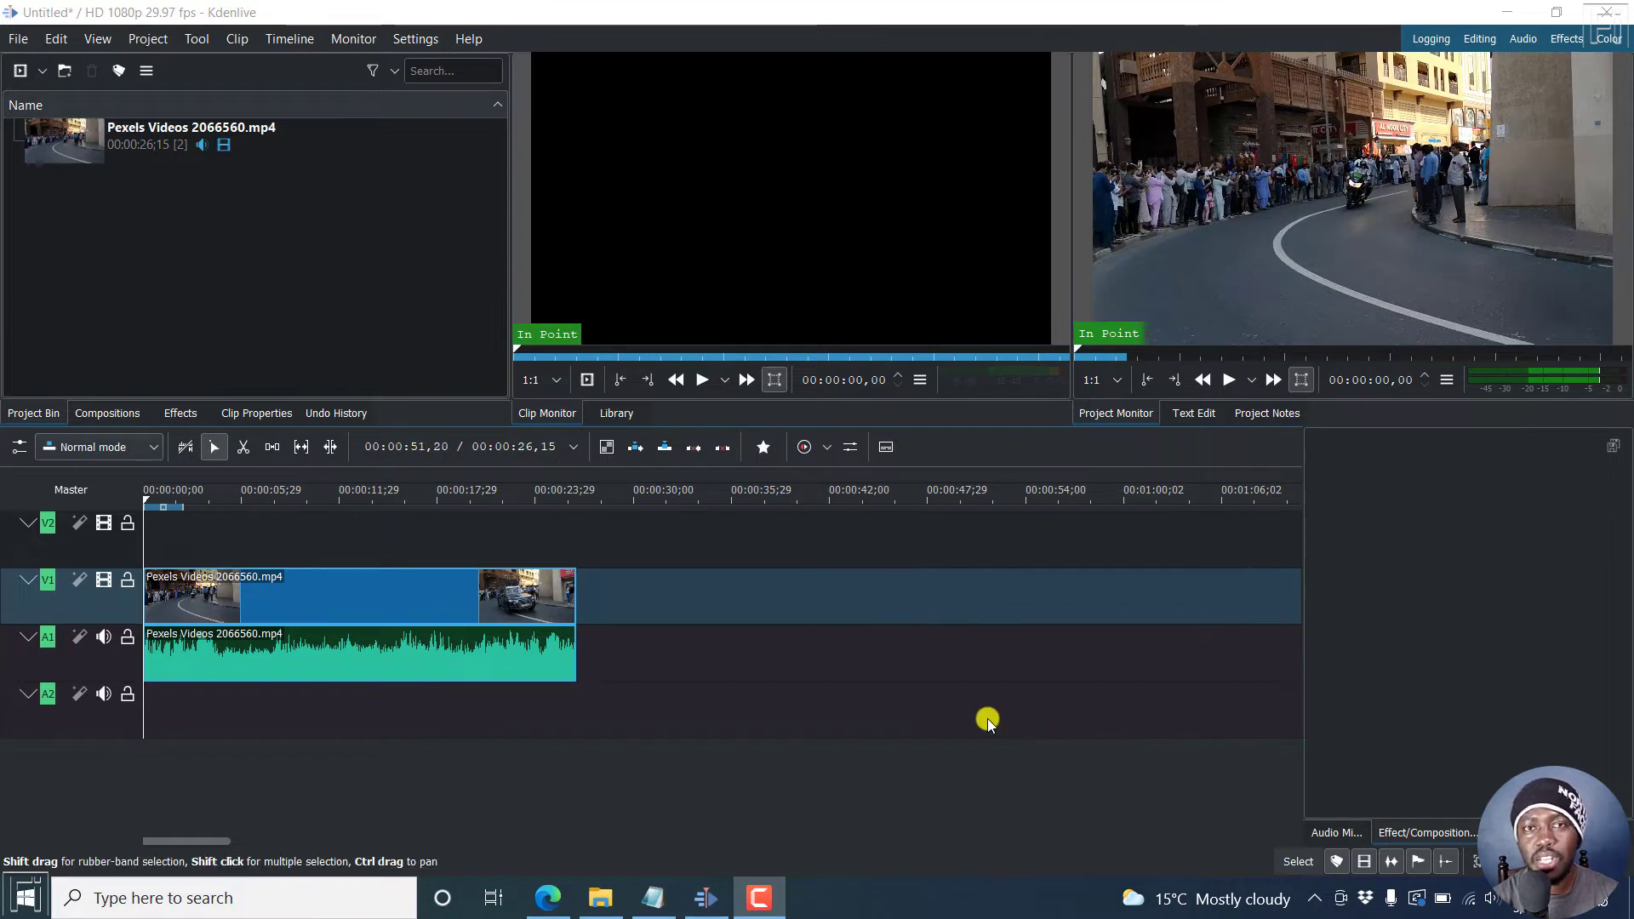
- Browse the Project menu, then bring up the Project Bin's add-clip context menu
left_click(566, 644)
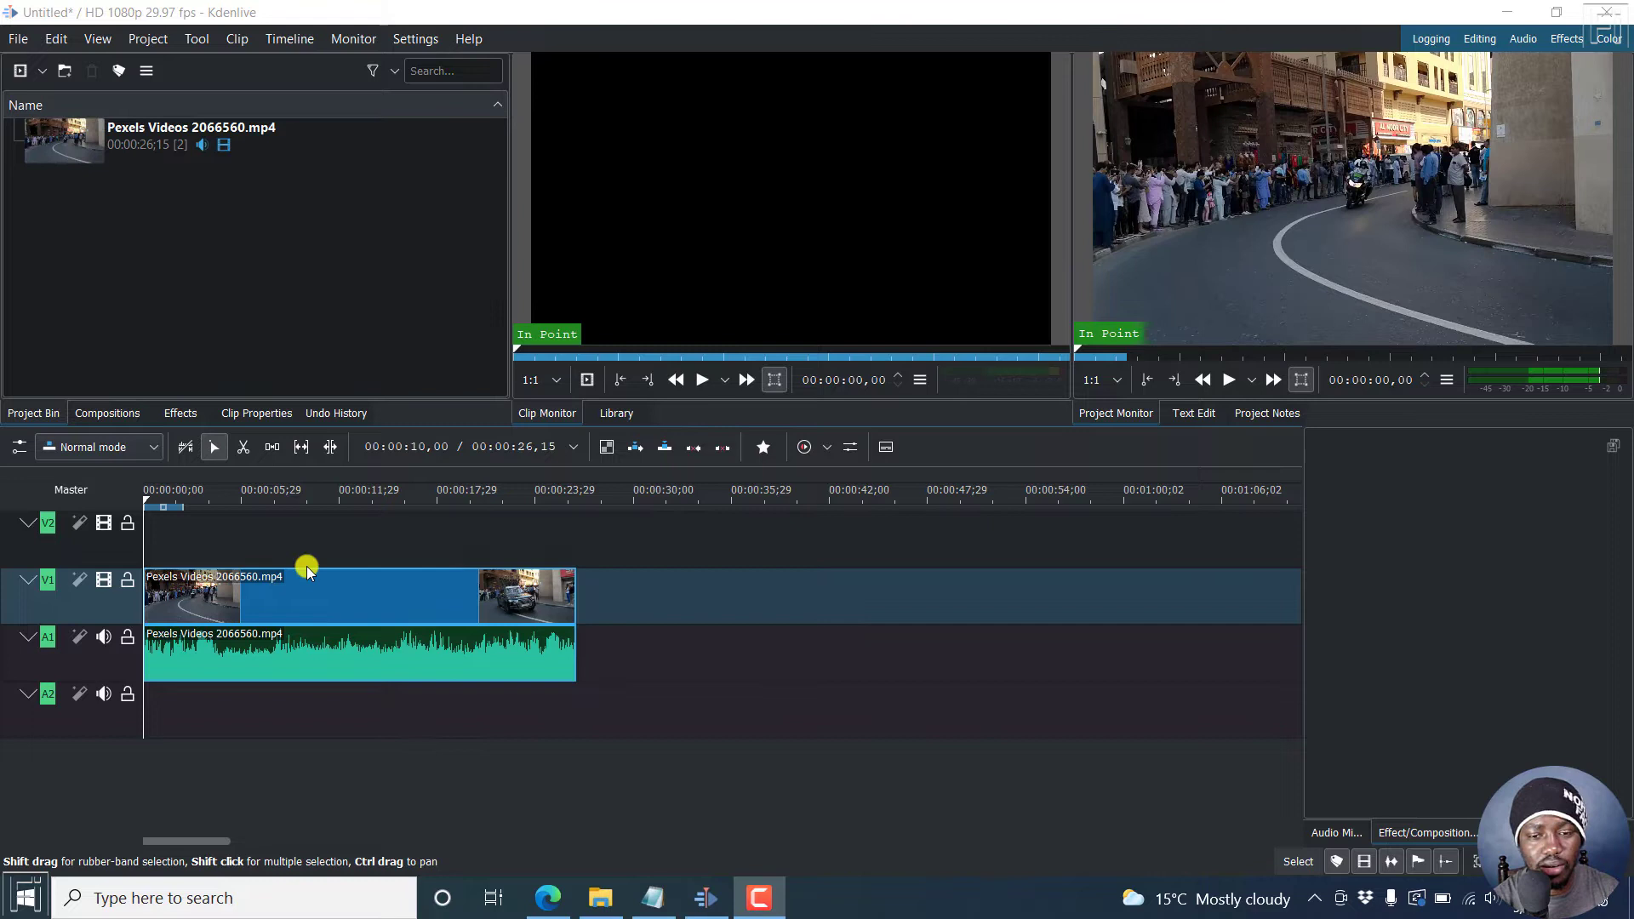
left_click(147, 39)
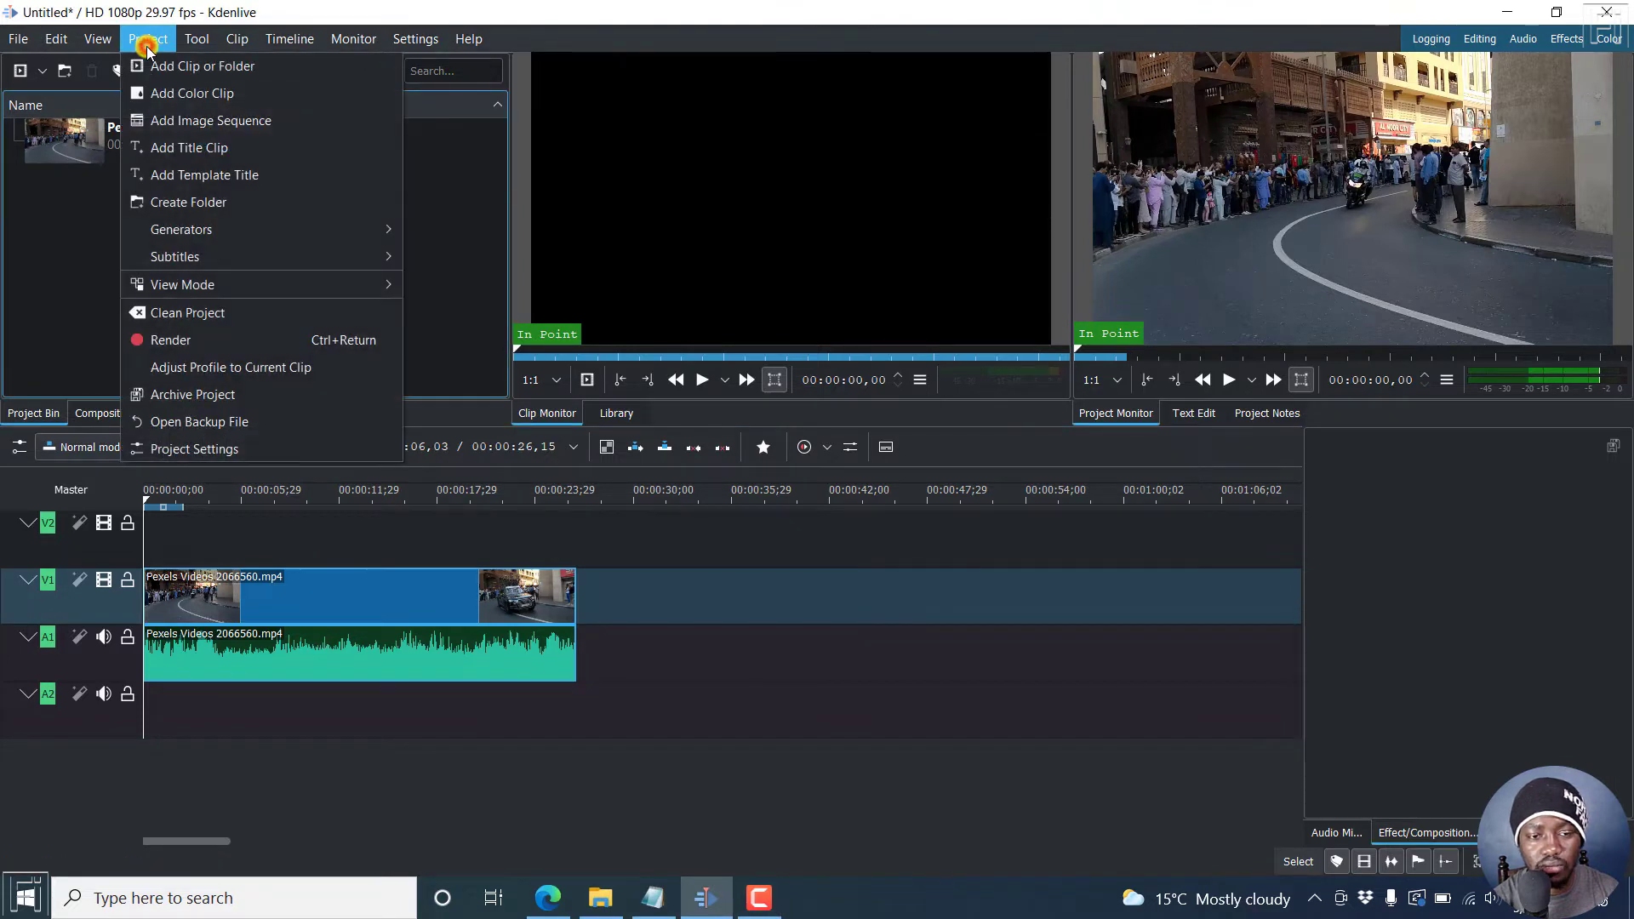
mouse_move(190, 147)
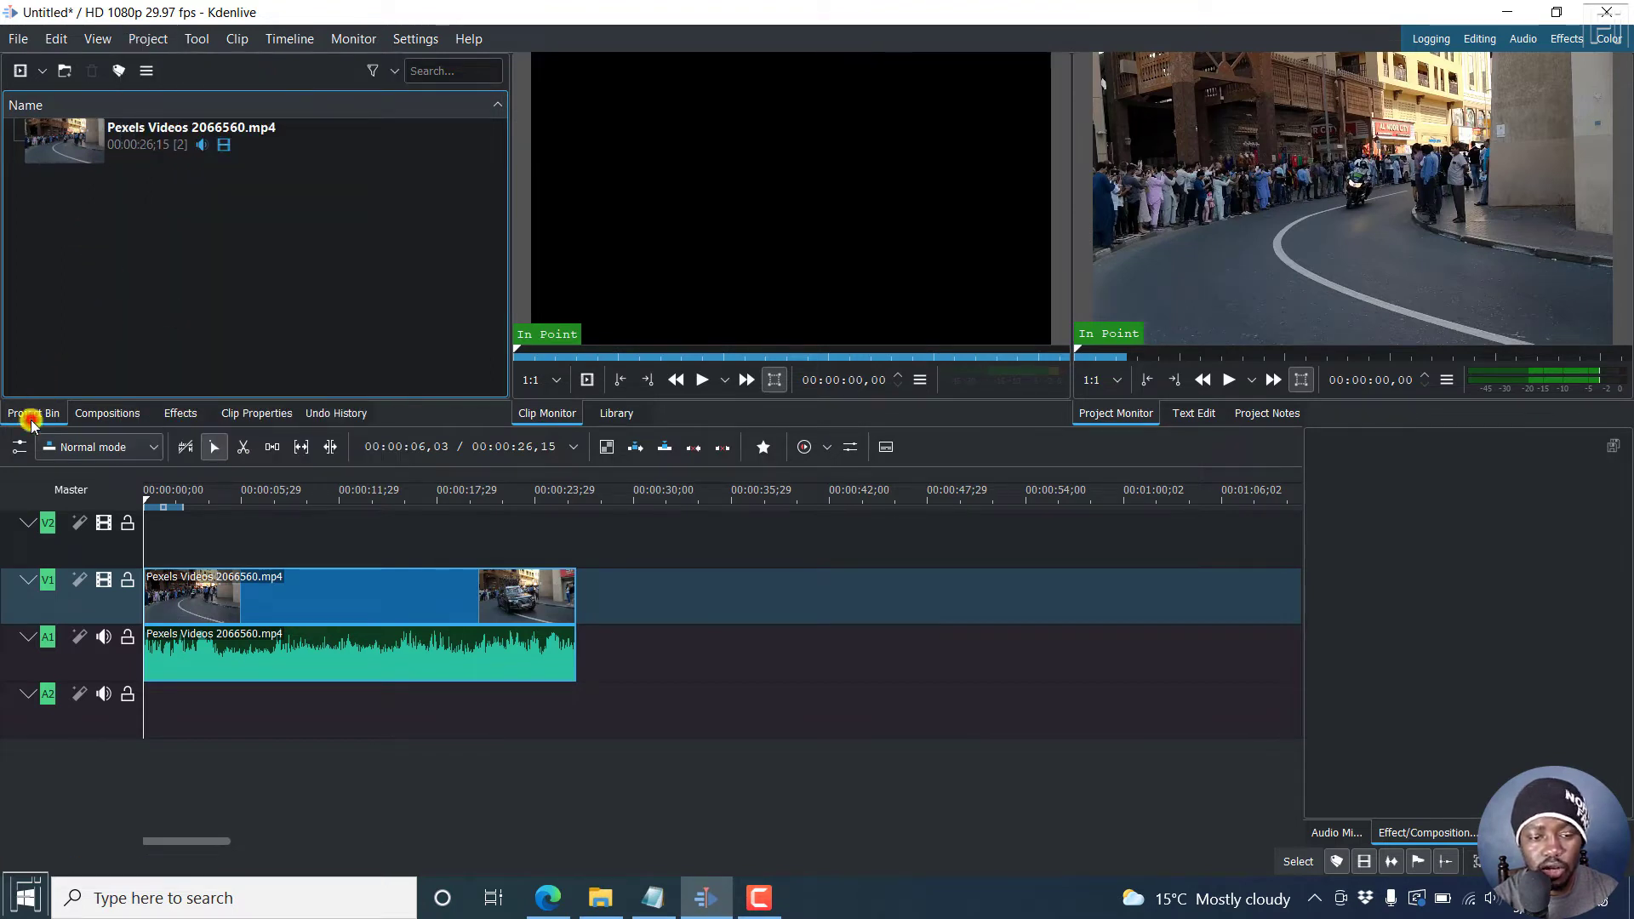
right_click(140, 240)
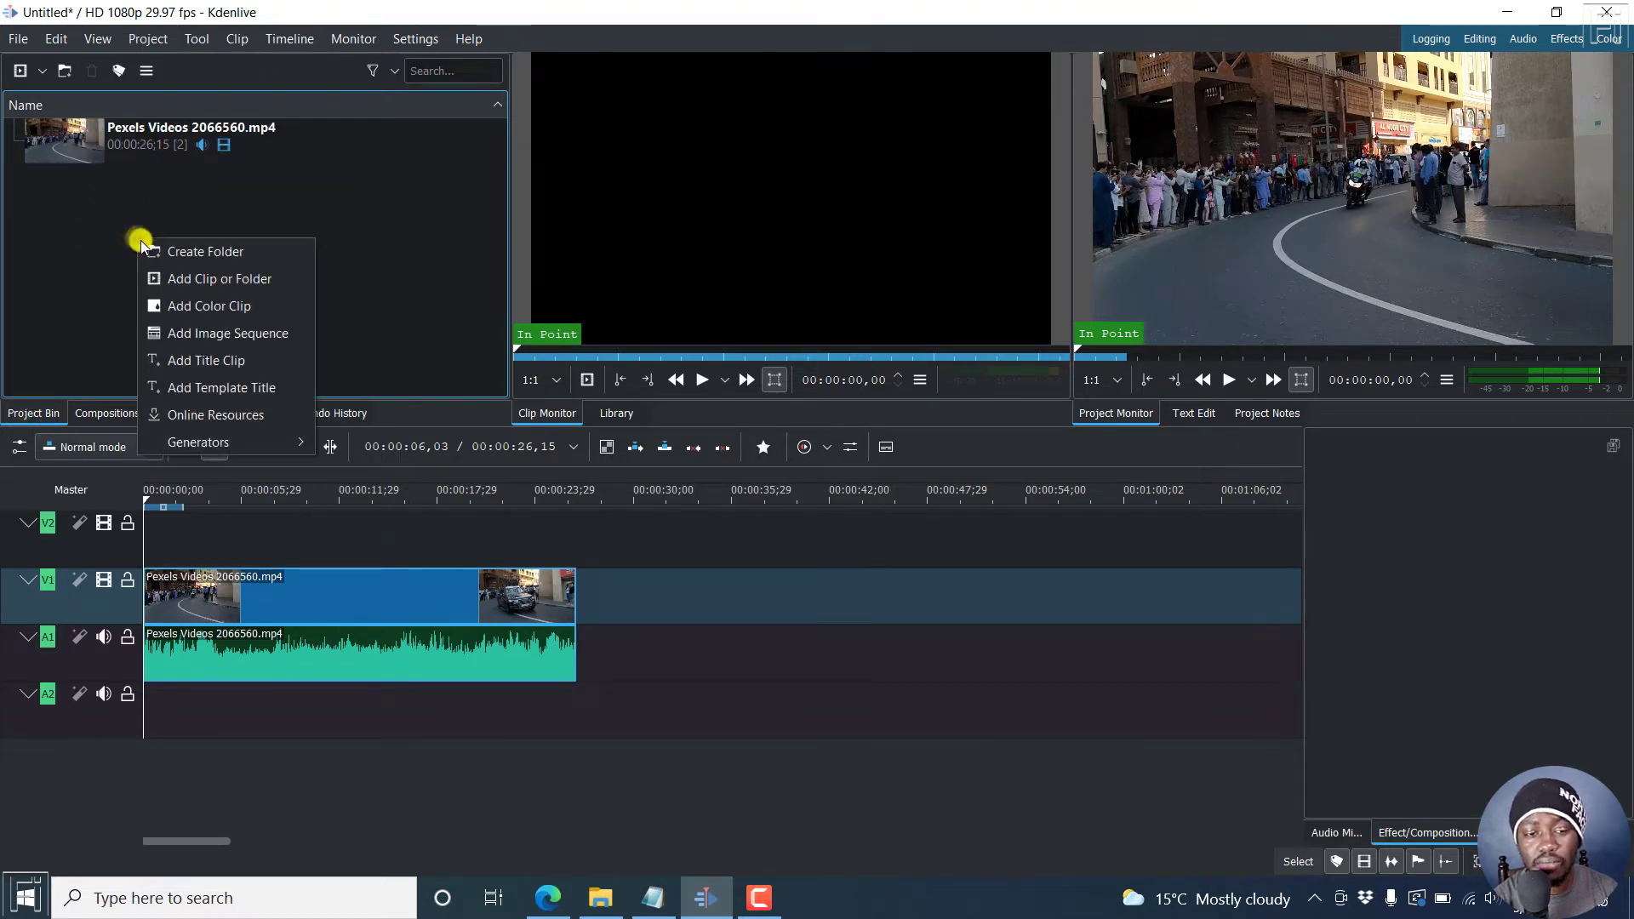
mouse_move(203, 359)
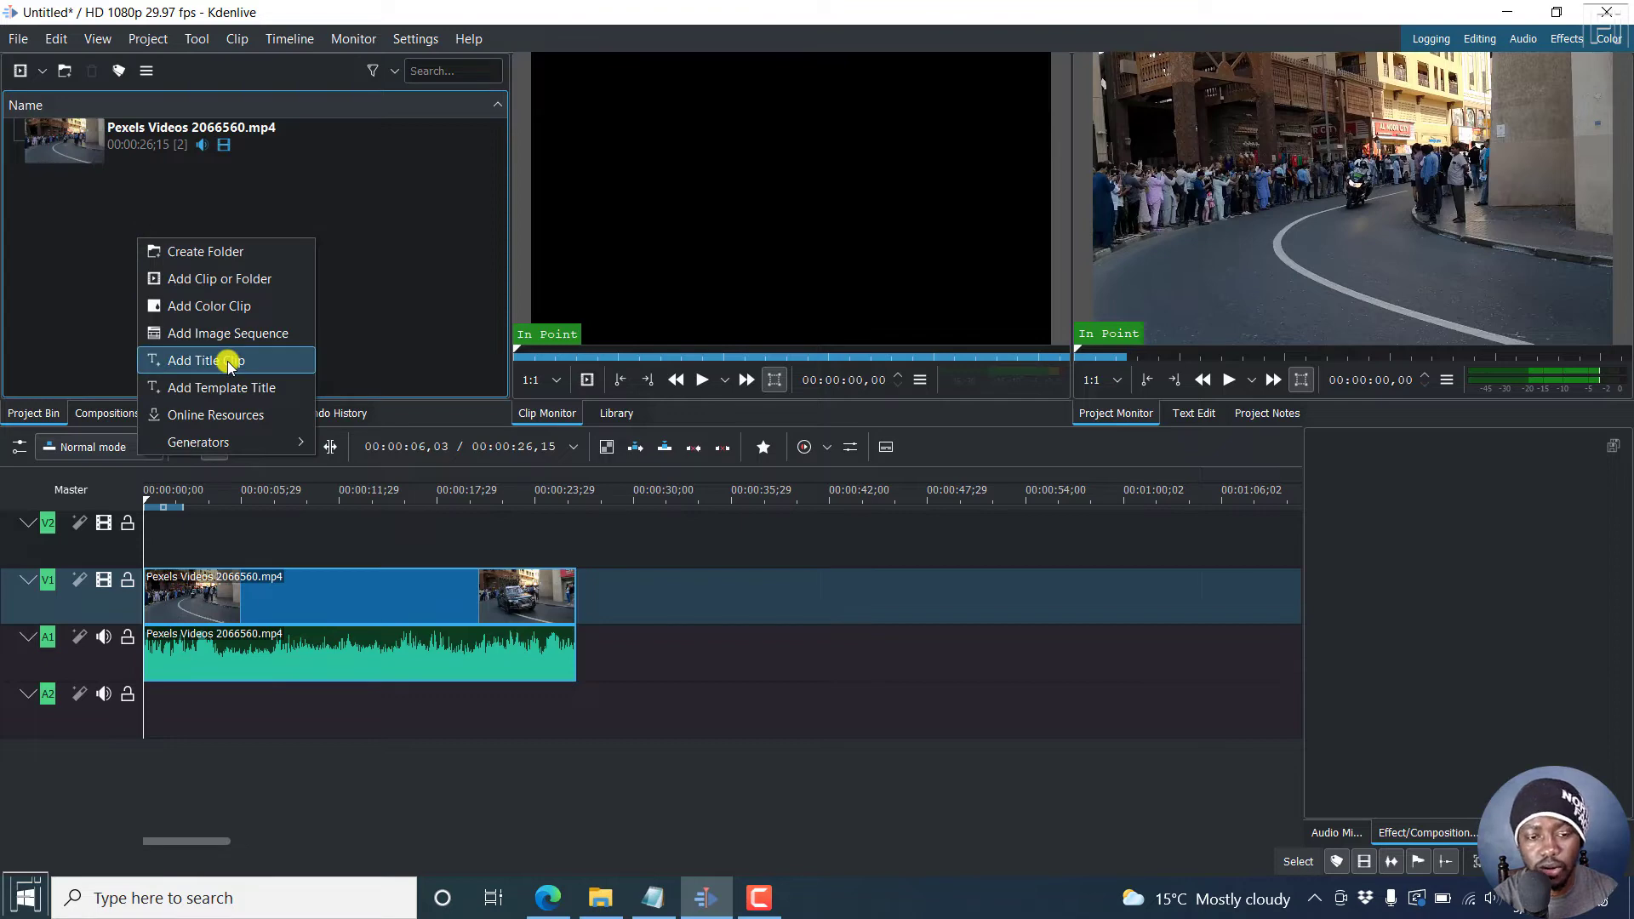
- Add a title clip and write 'RACE DAY' on its canvas with the Text tool
left_click(196, 360)
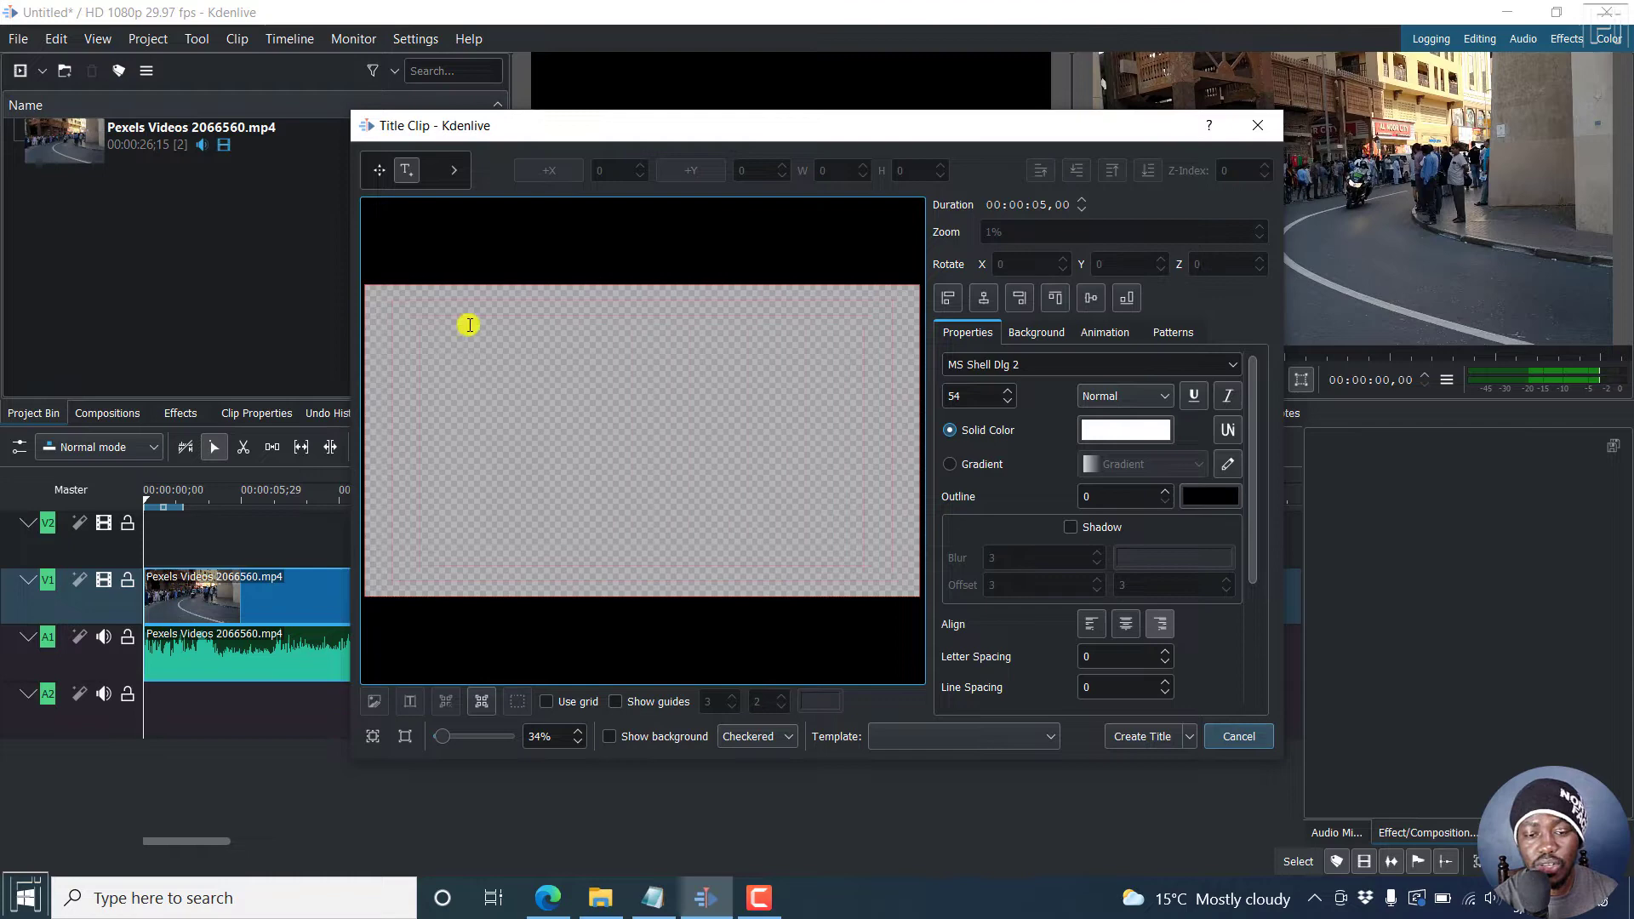
mouse_move(504, 235)
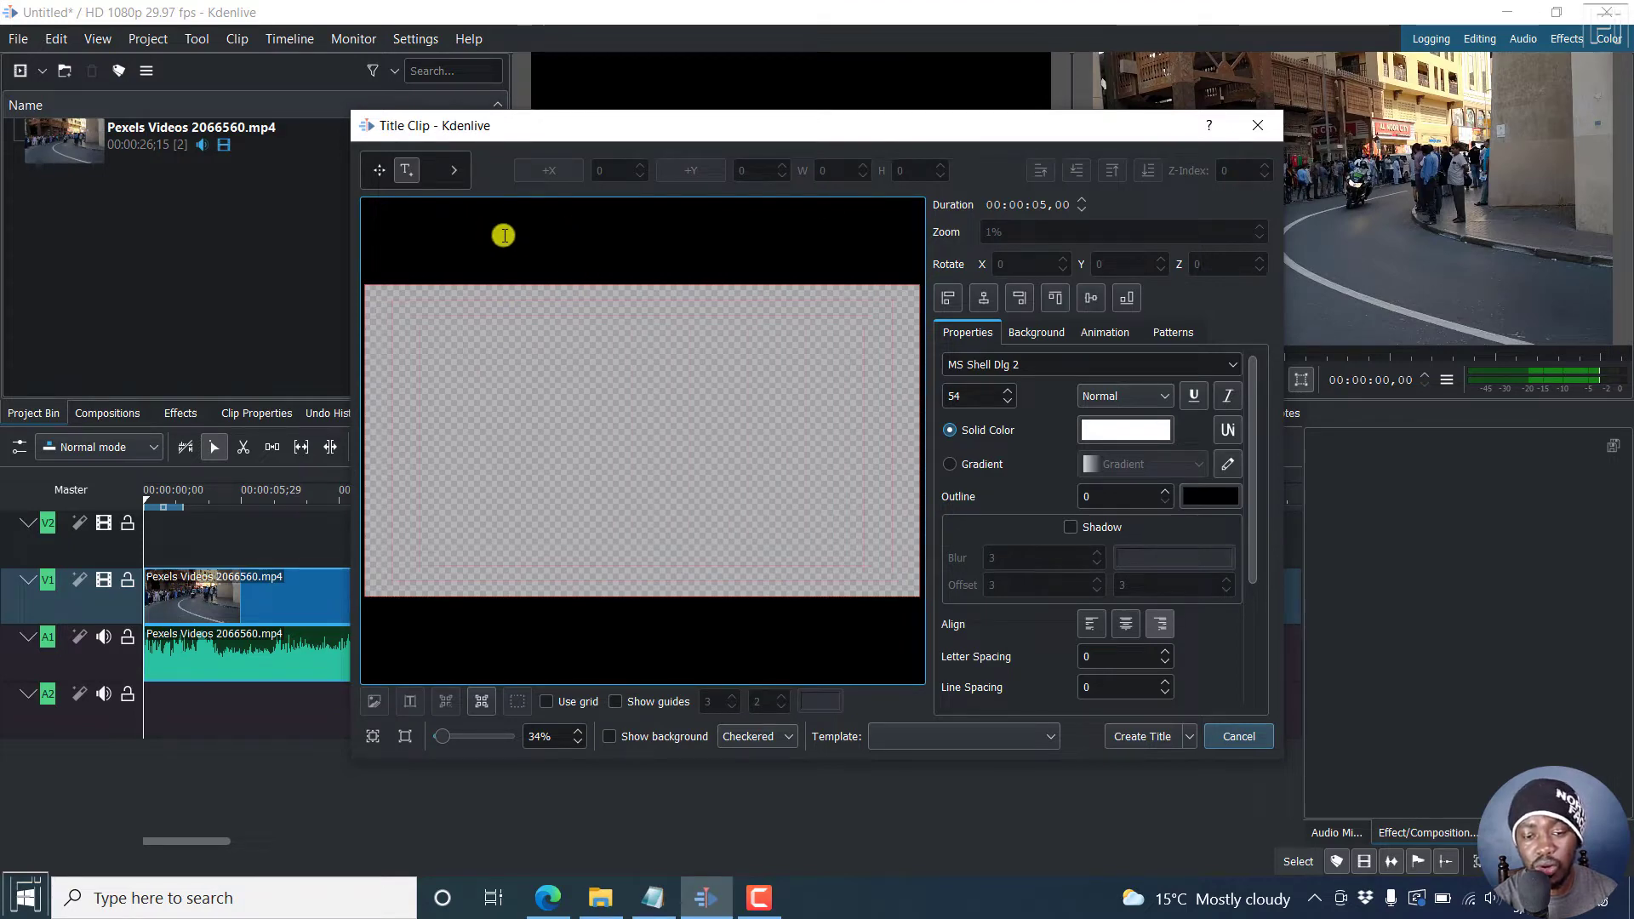
mouse_move(521, 258)
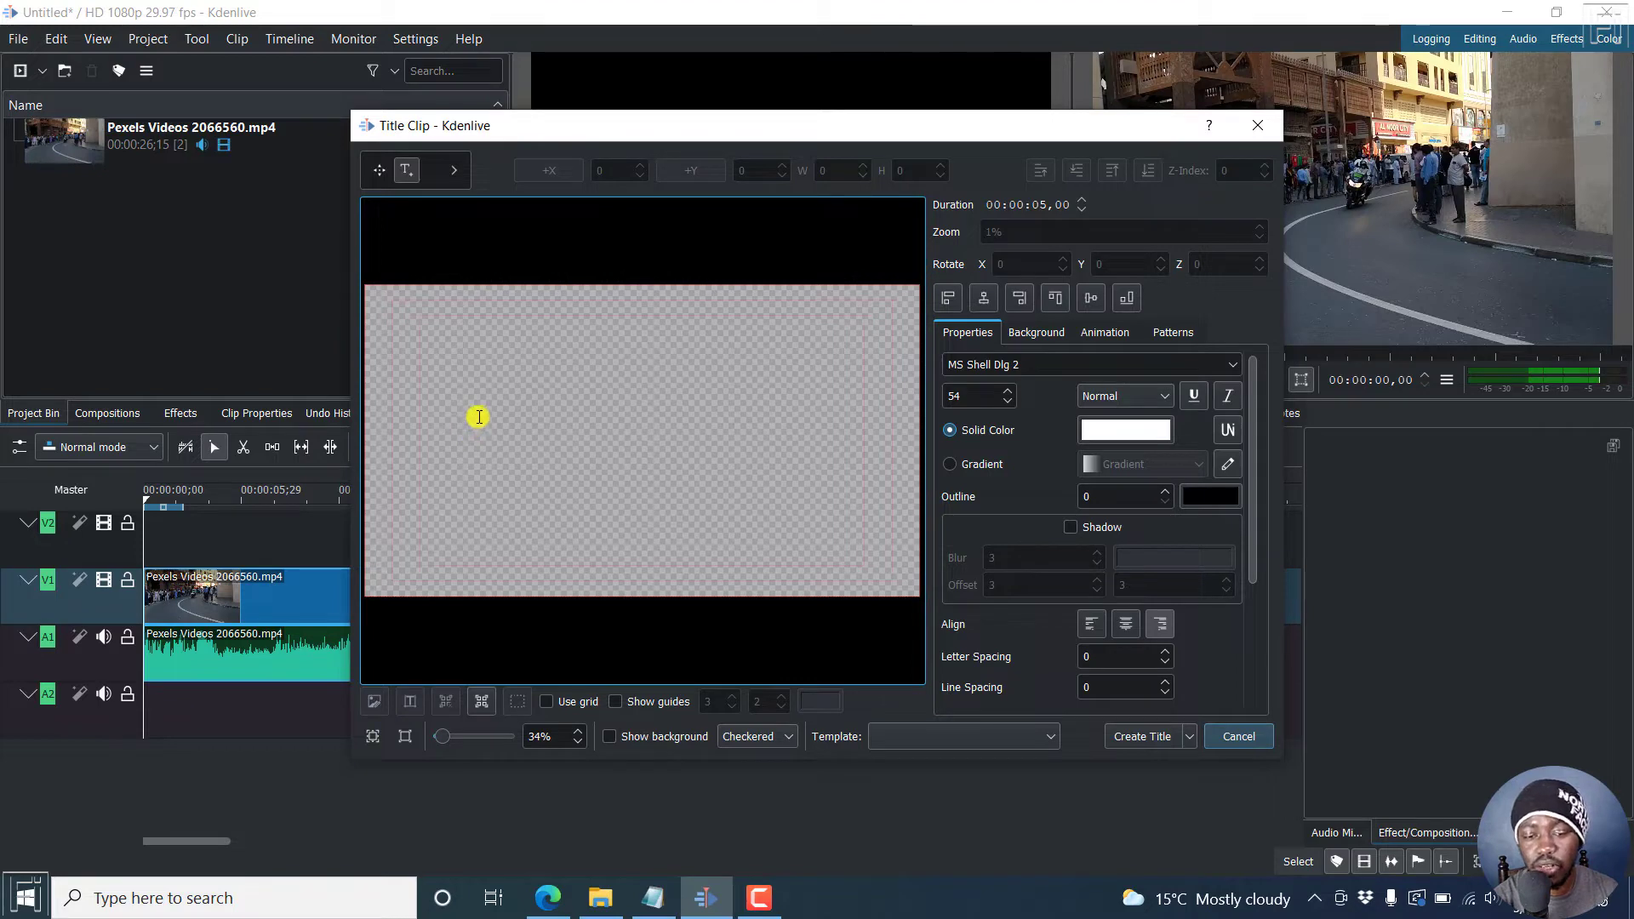
mouse_move(399, 300)
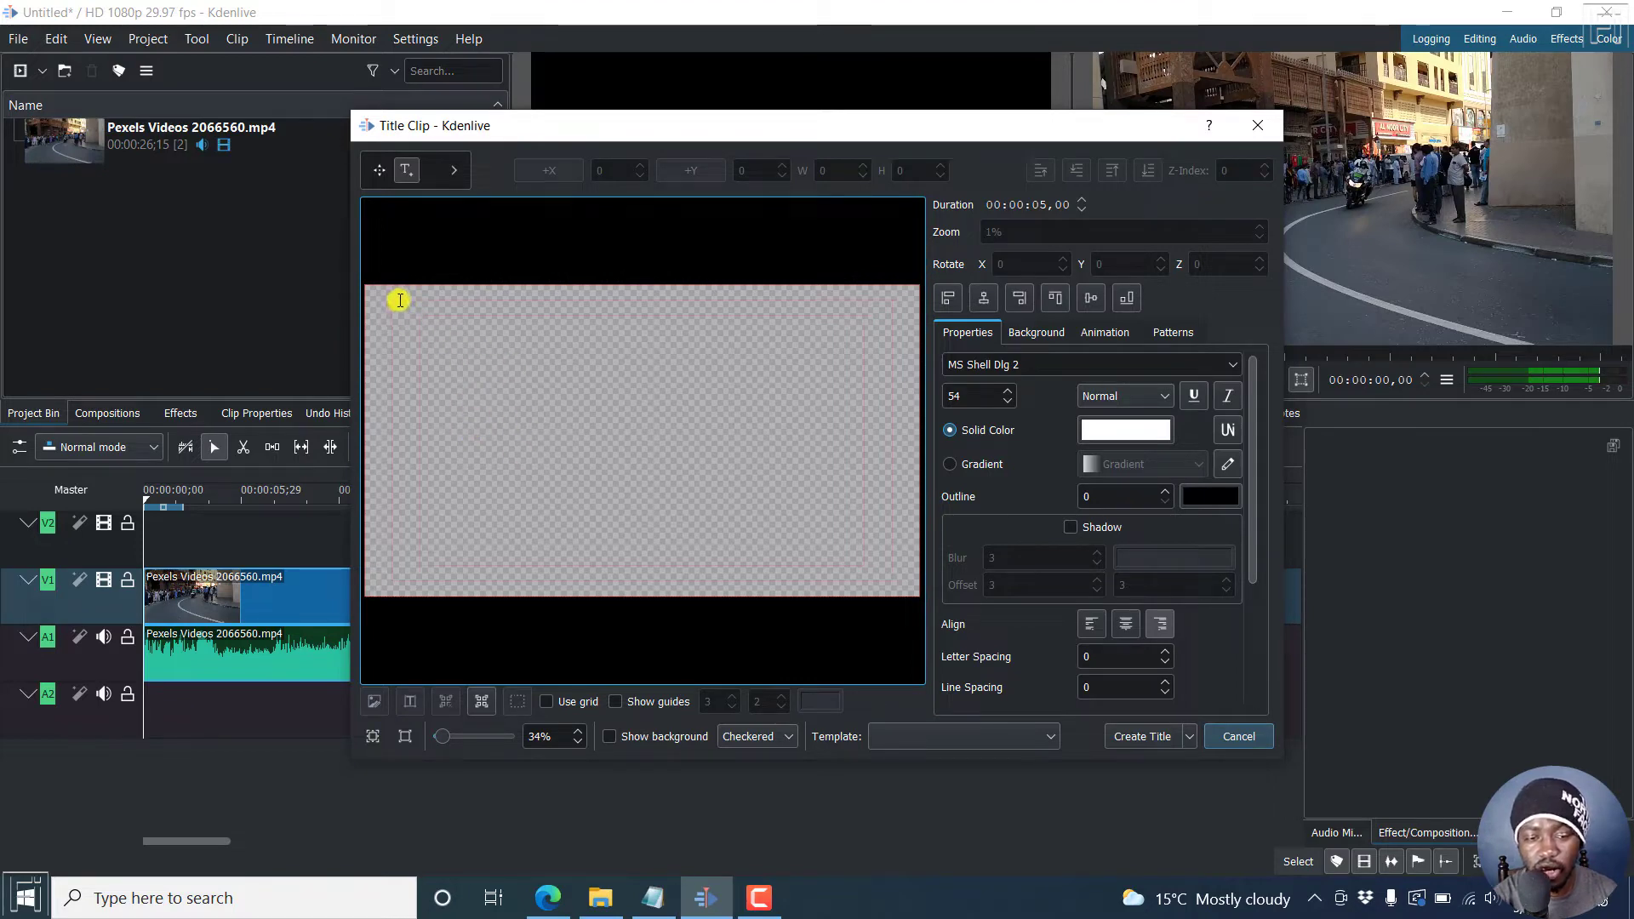
mouse_move(477, 419)
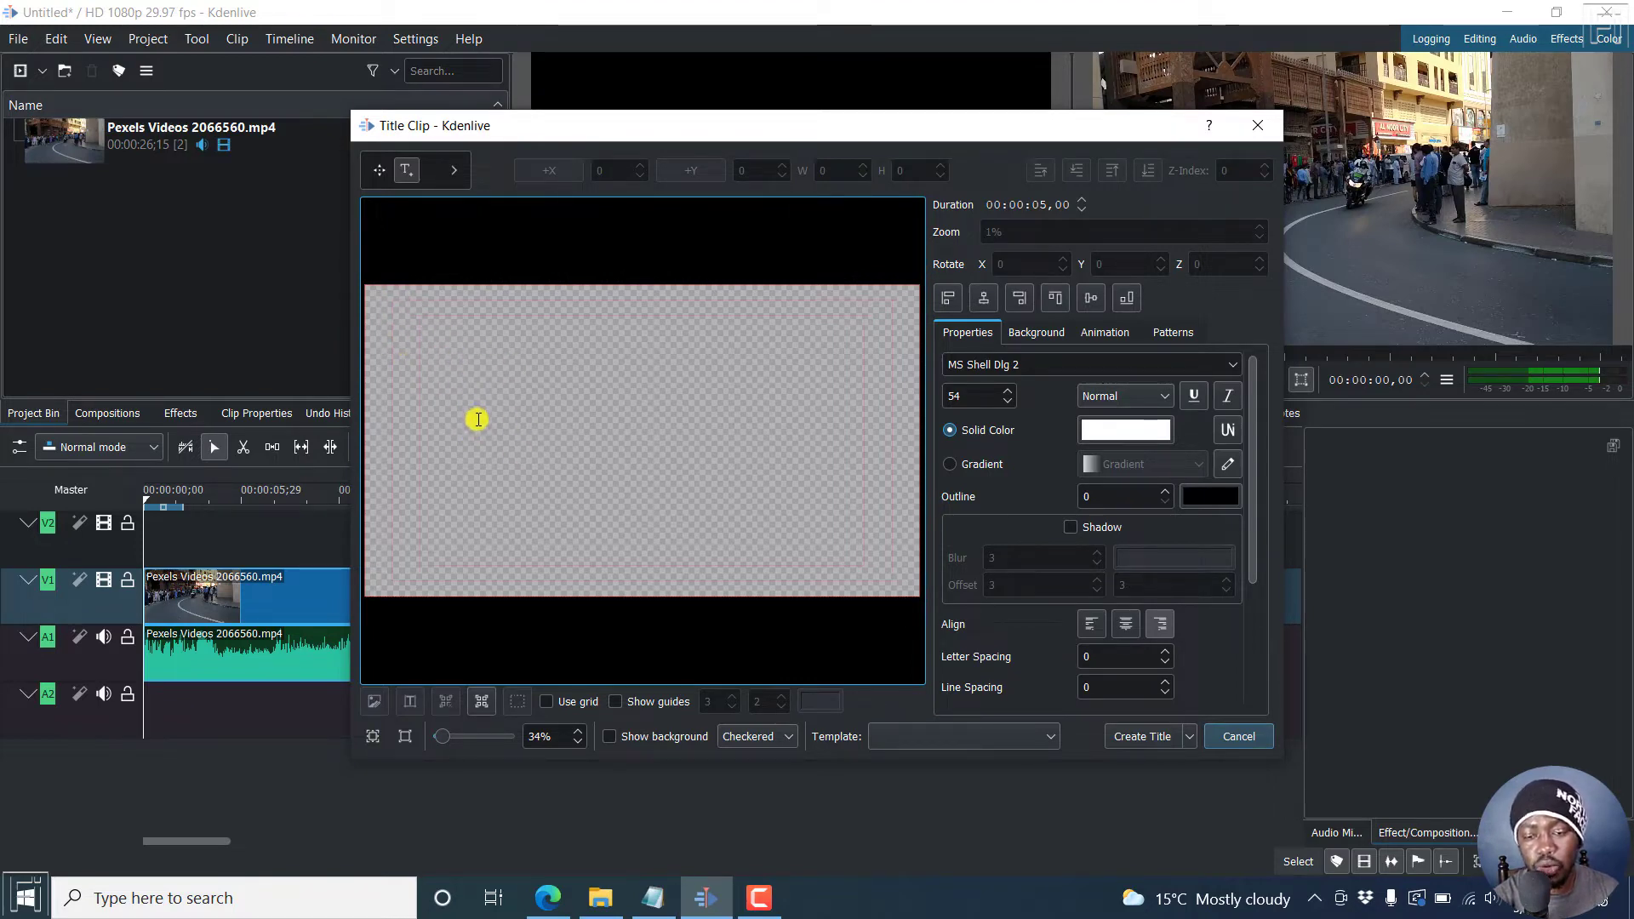
mouse_move(470, 431)
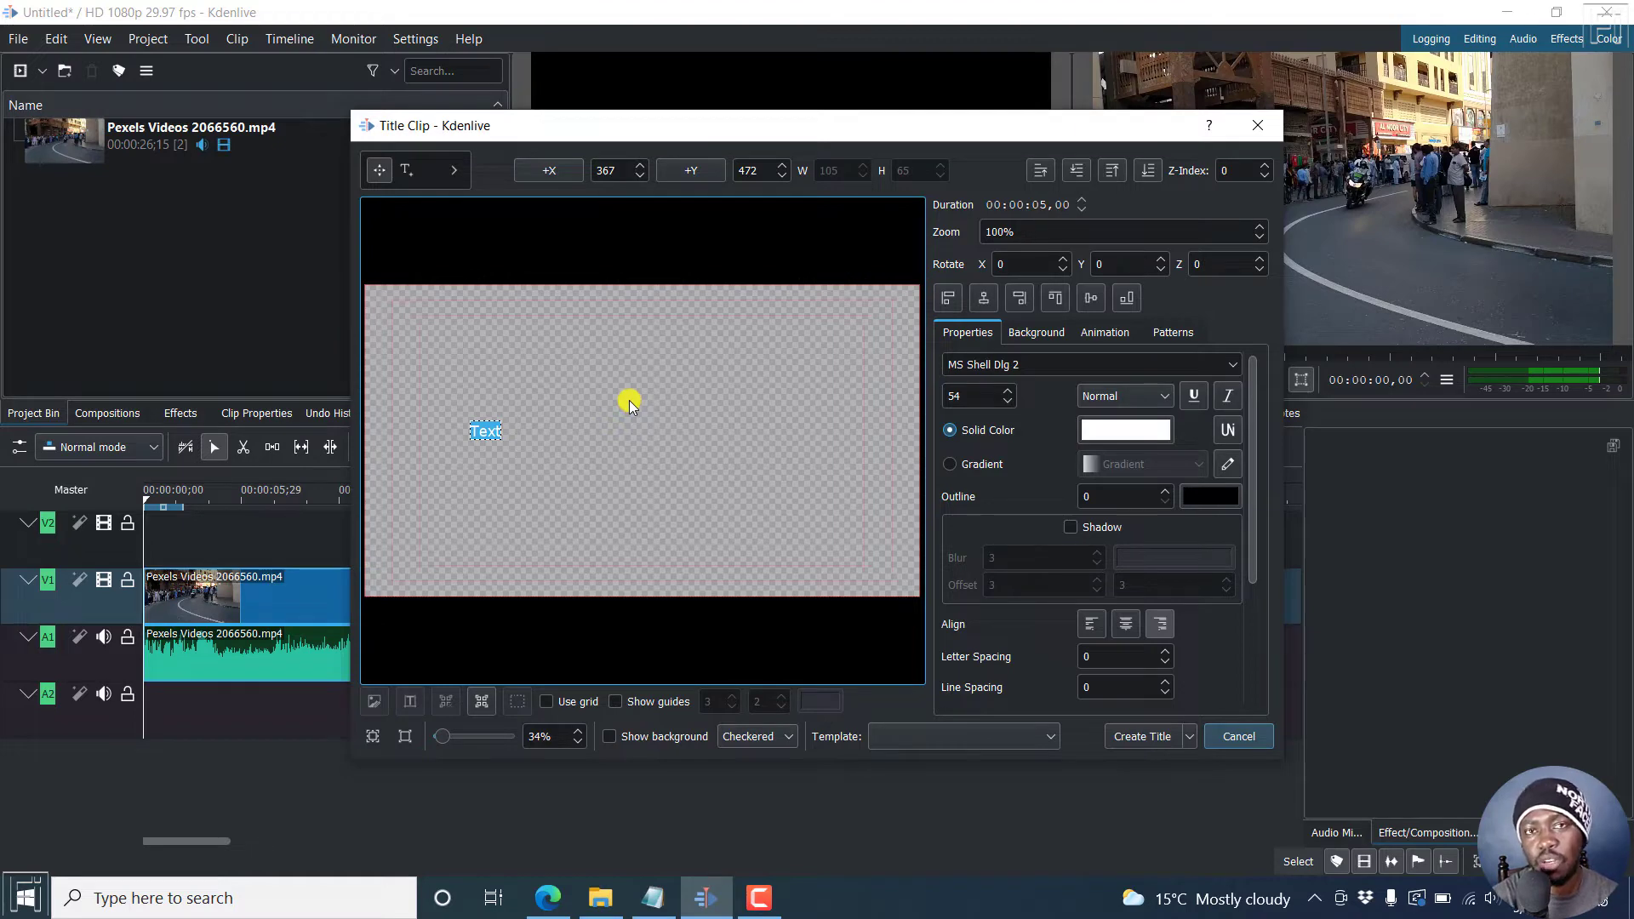
type("RACE D")
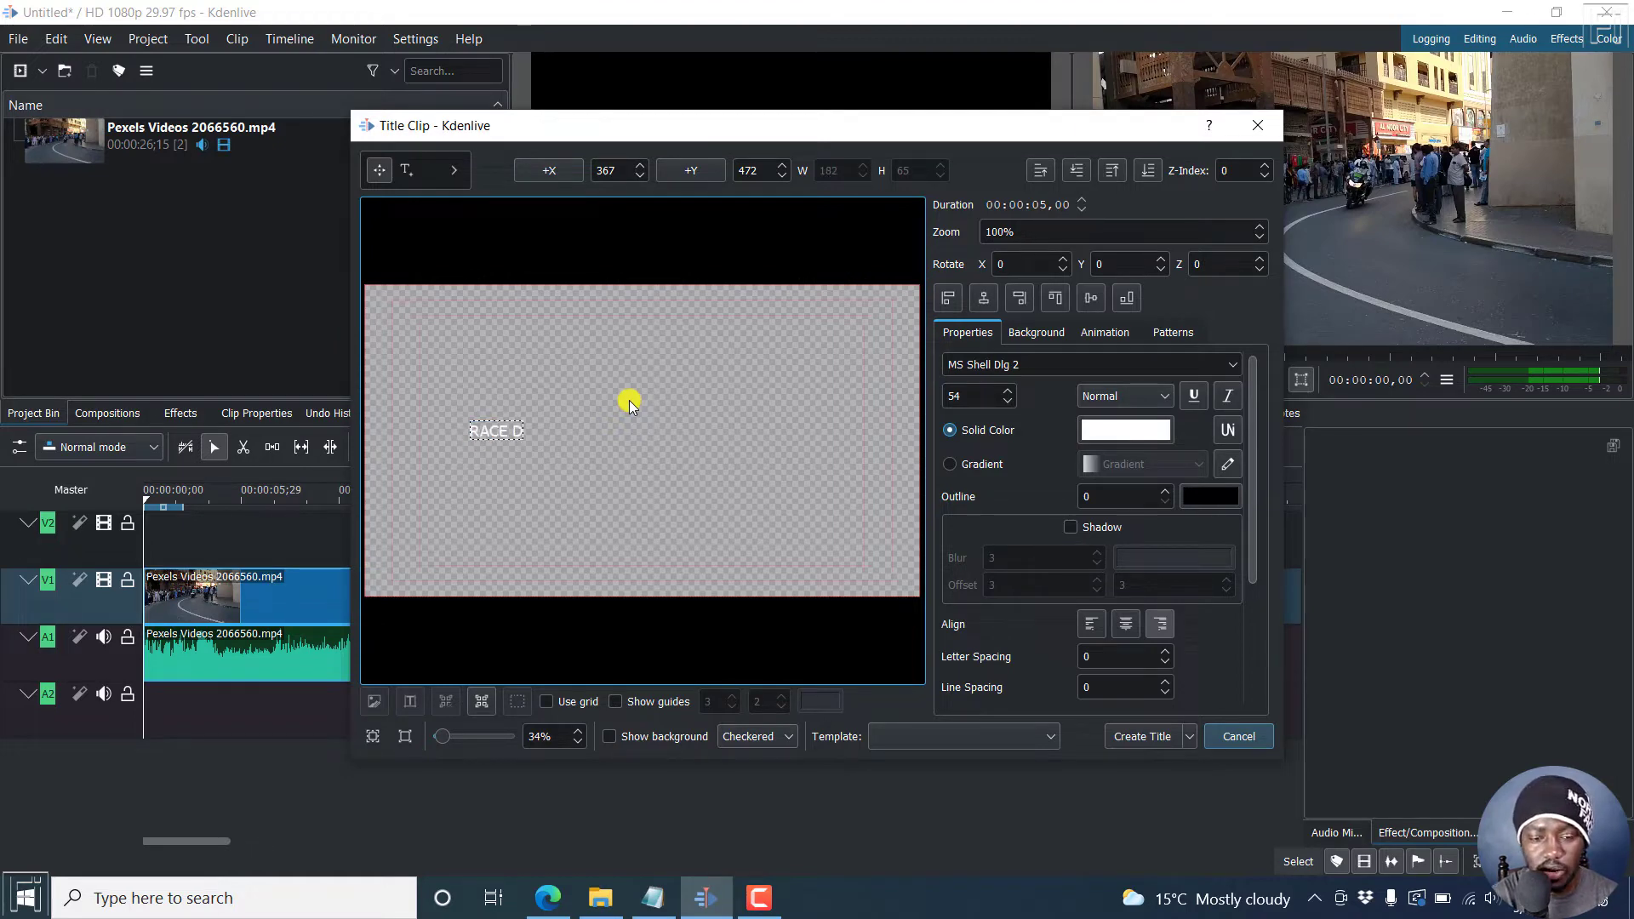
type("AY")
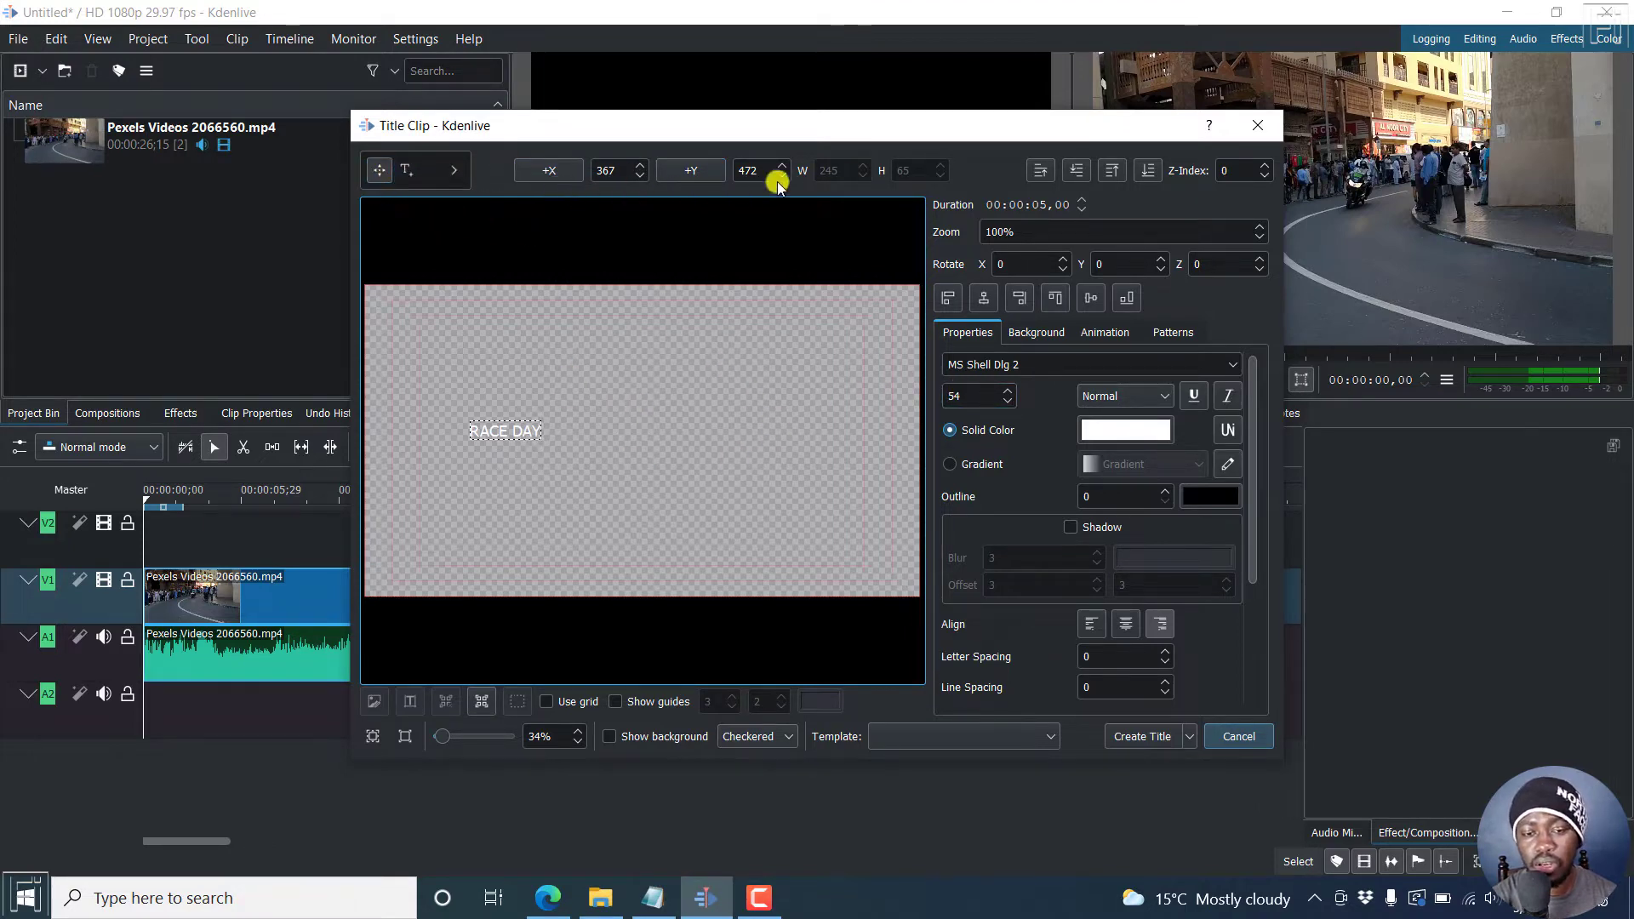
mouse_move(912, 248)
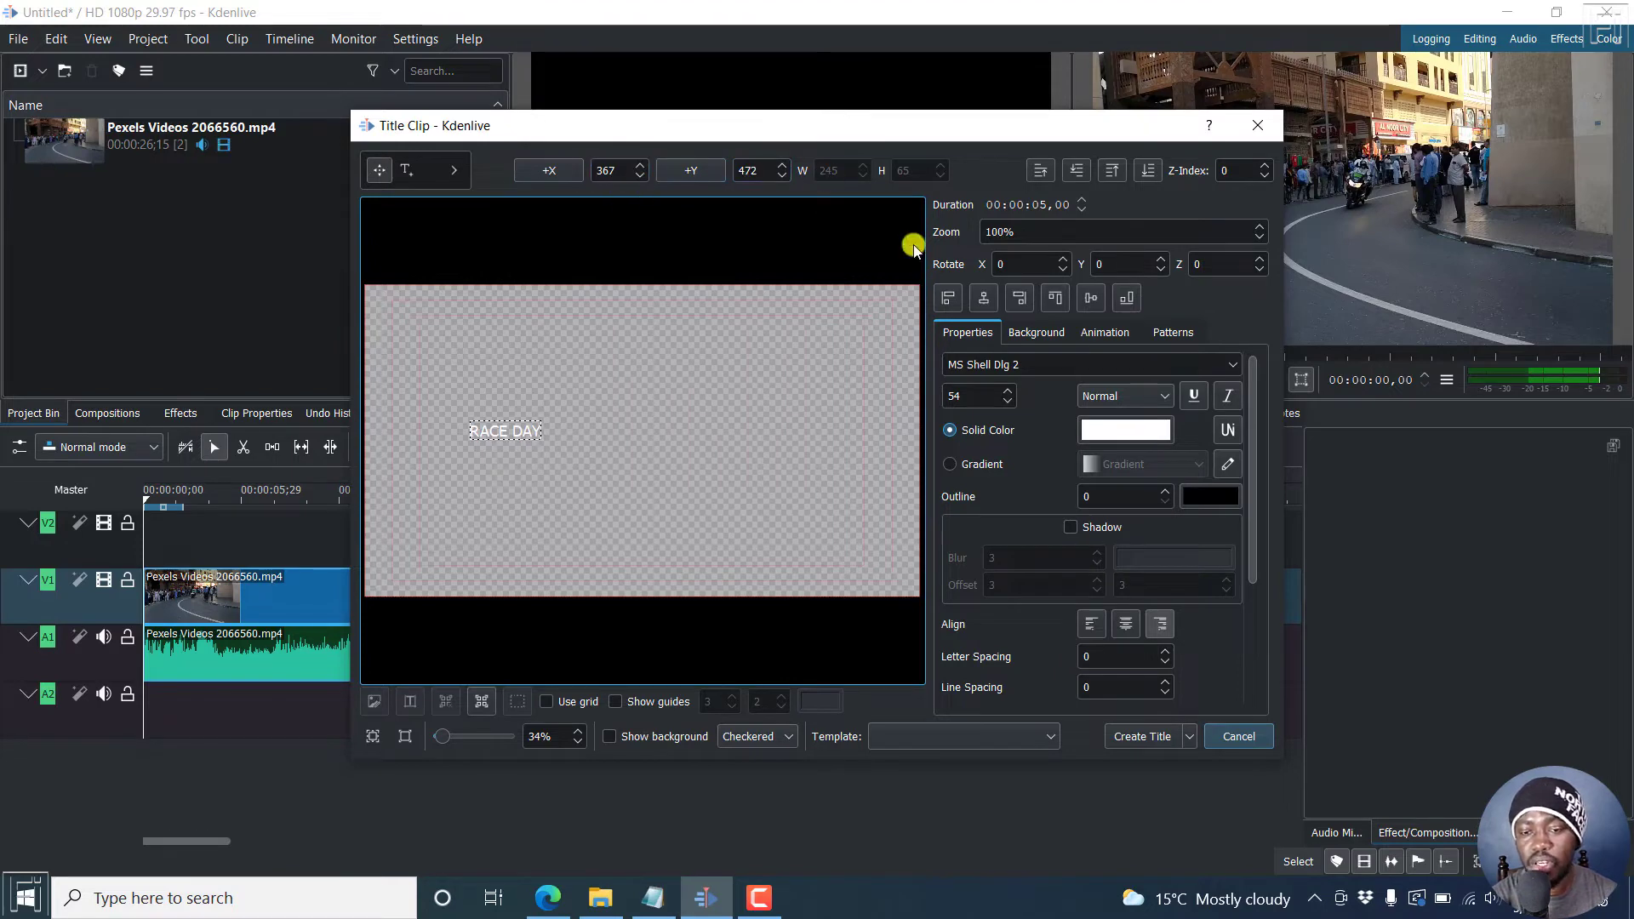
mouse_move(956, 235)
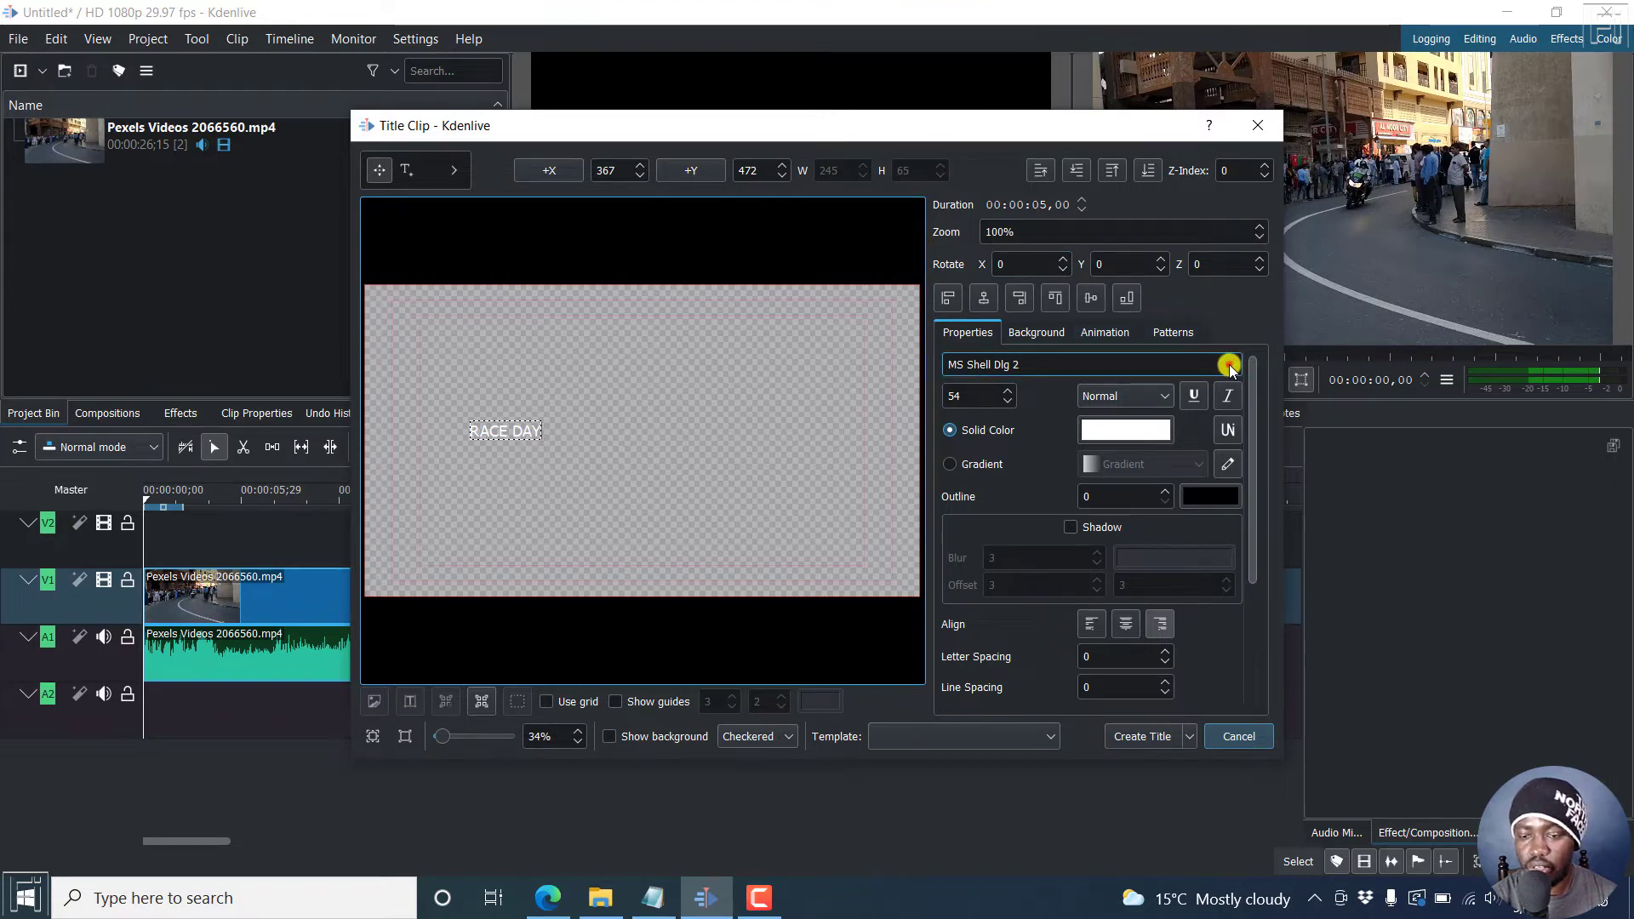
- Style the RACE DAY text as Verdana, size 250, Bold weight
left_click(1087, 364)
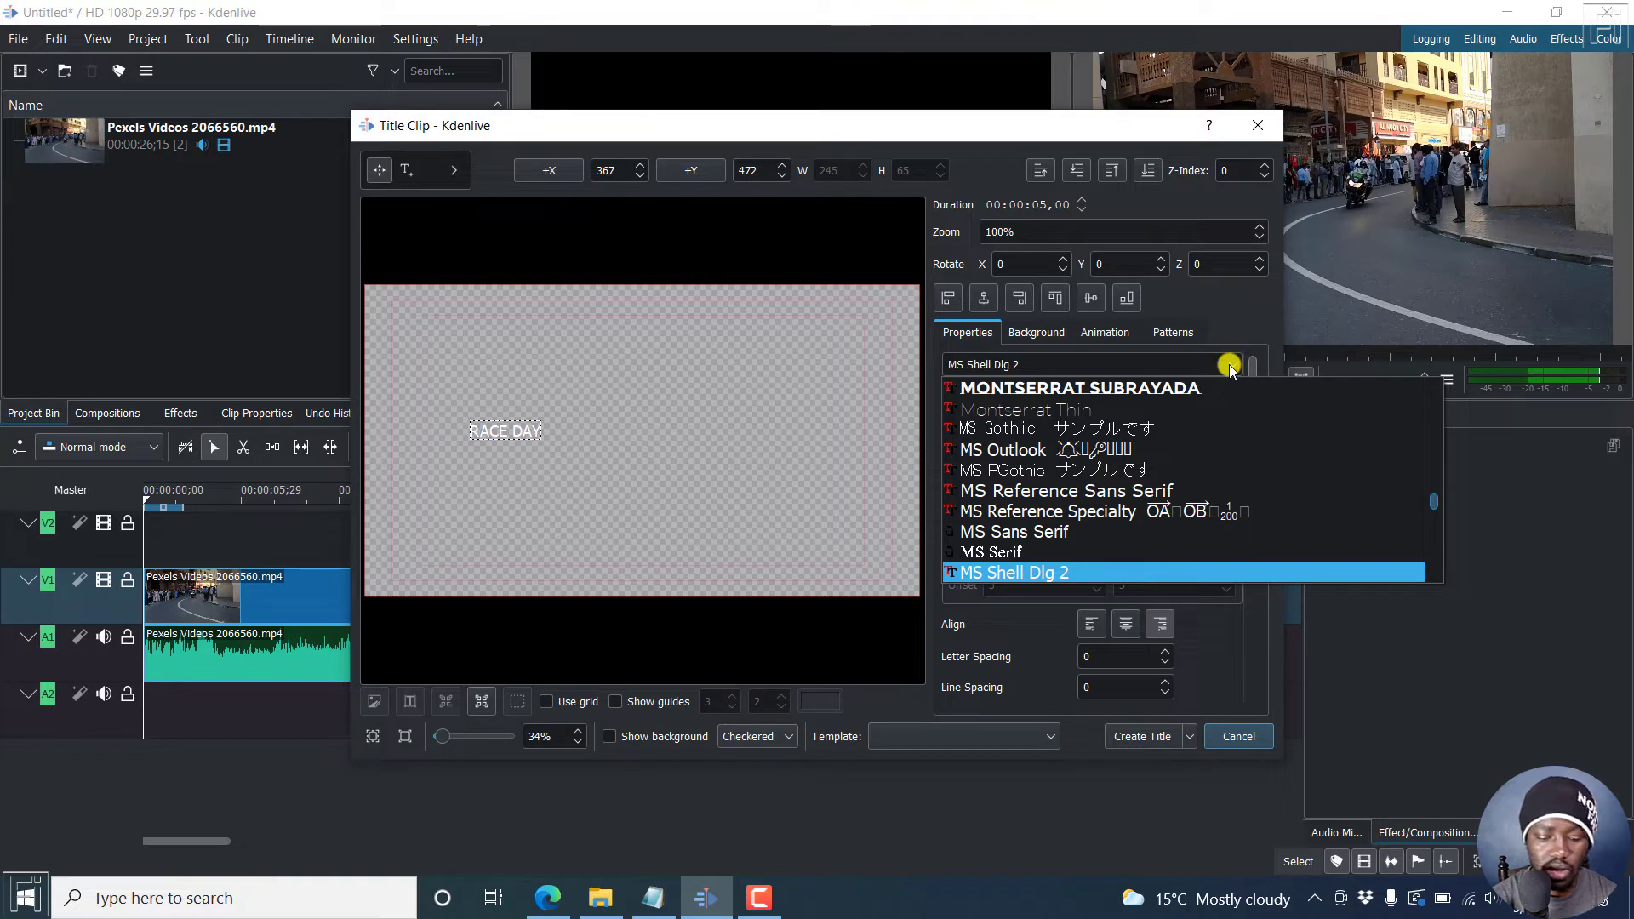
scroll("down", 3)
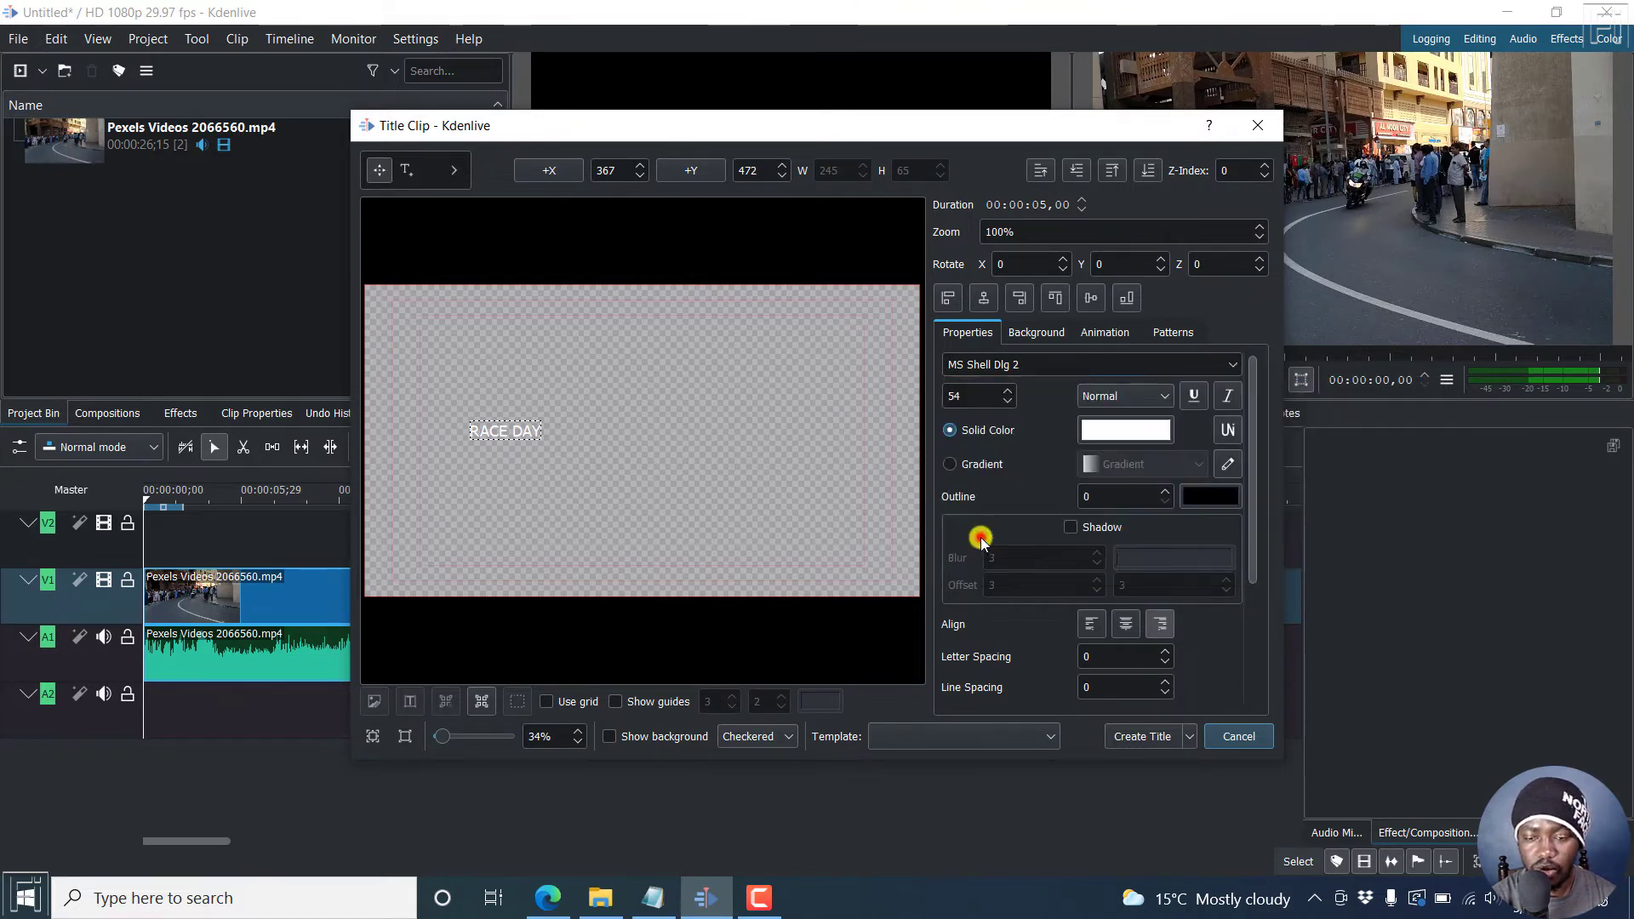
left_click(1090, 363)
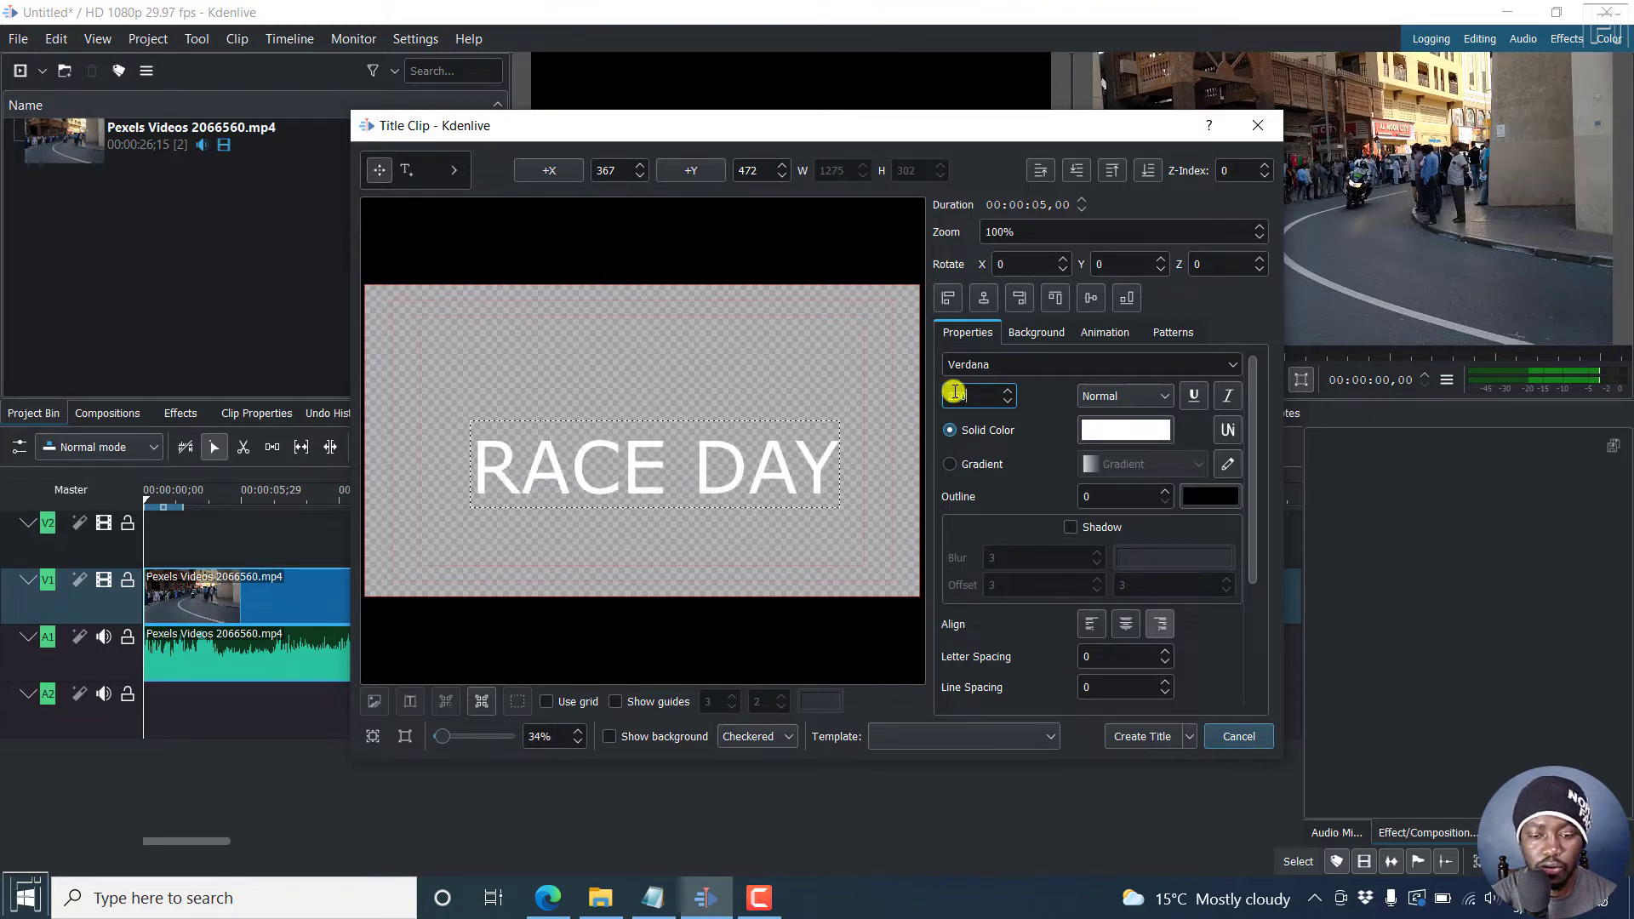
type("250")
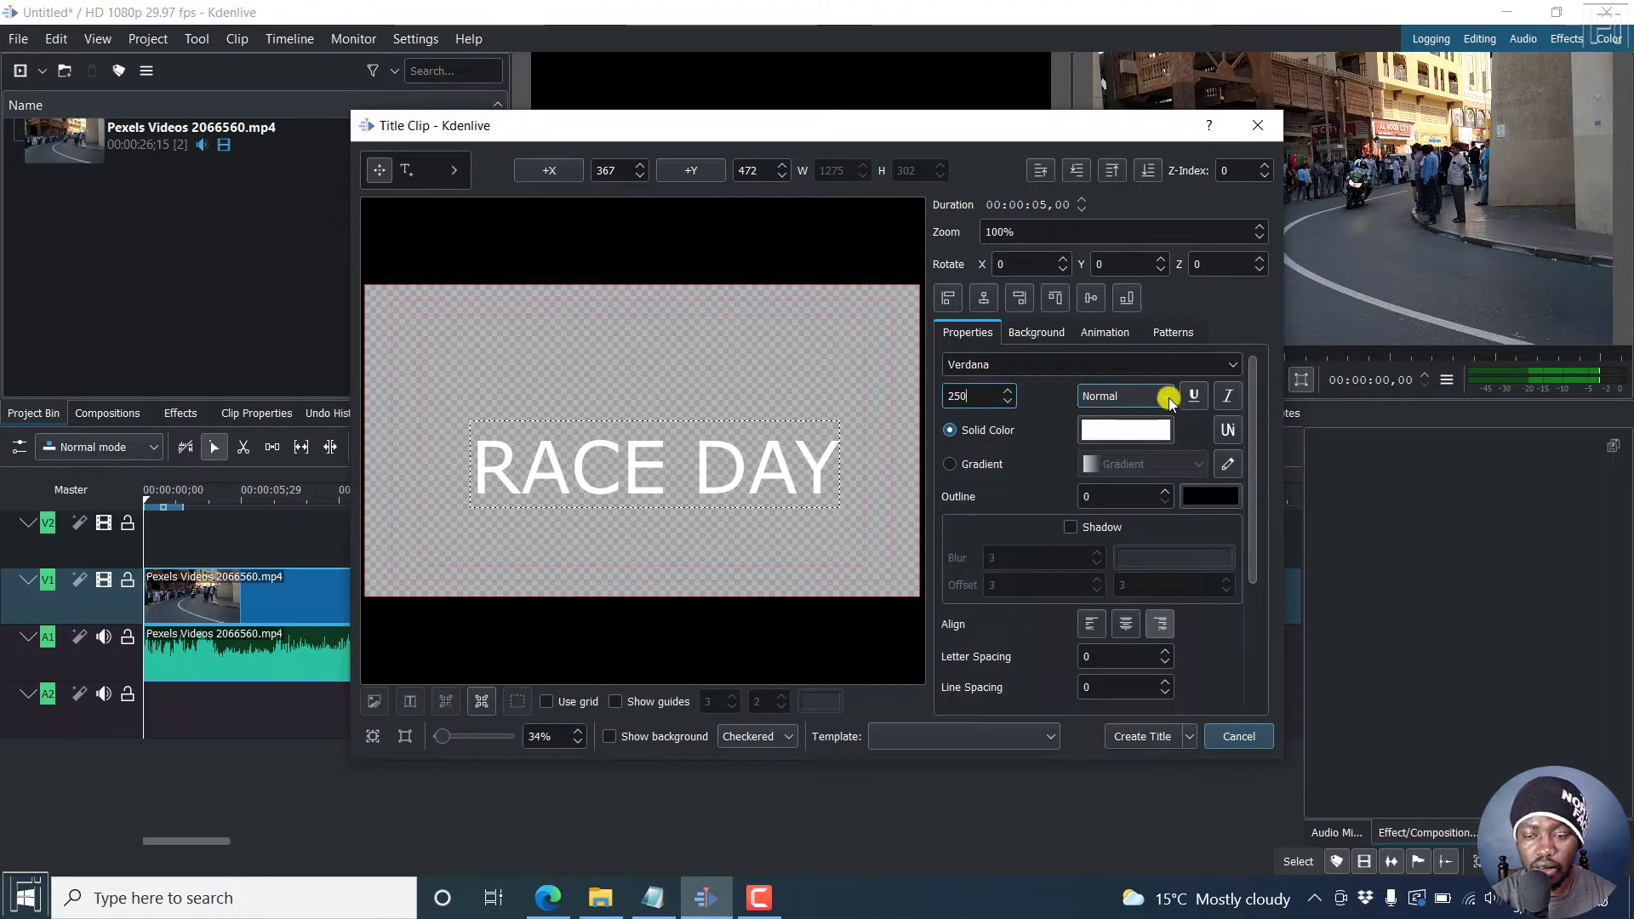
left_click(1166, 396)
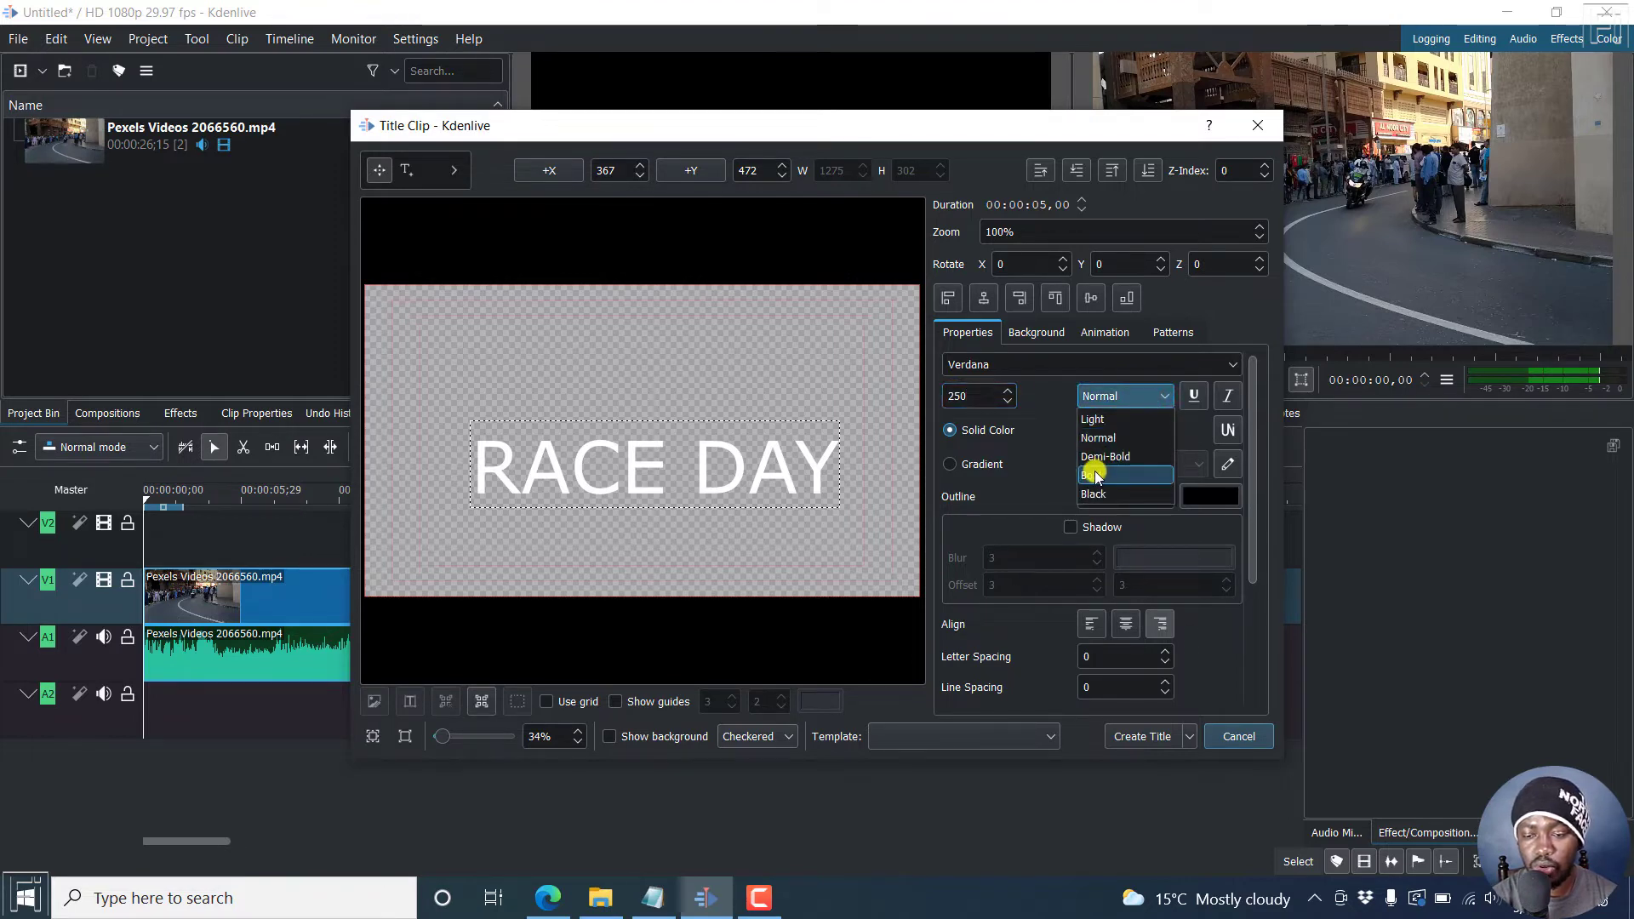
left_click(1100, 474)
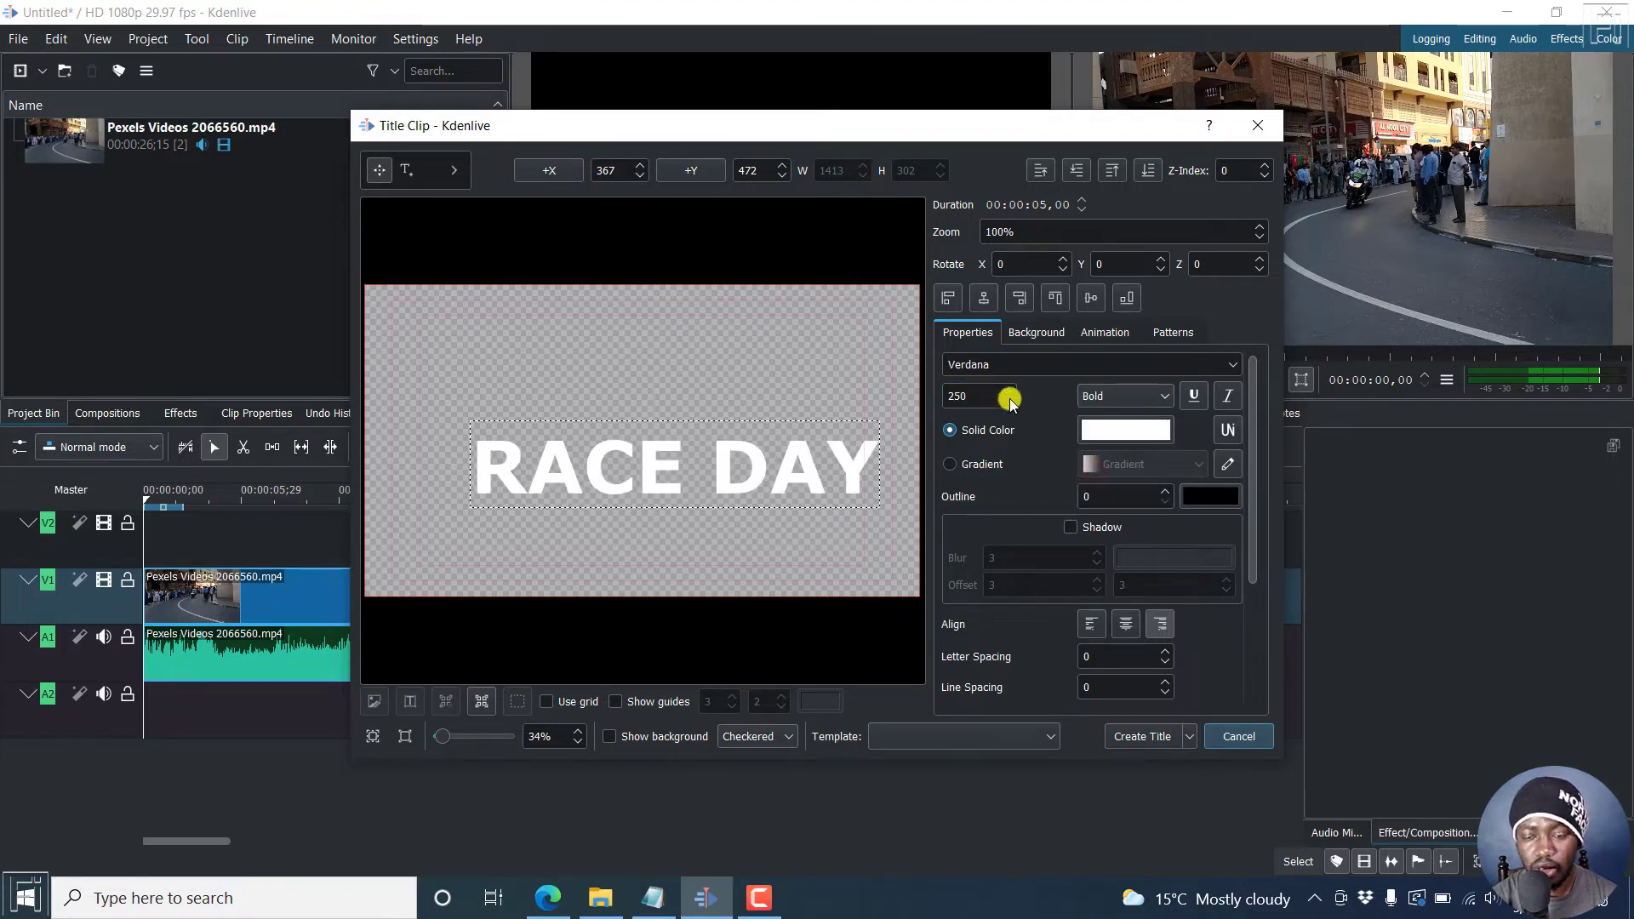
mouse_move(900, 346)
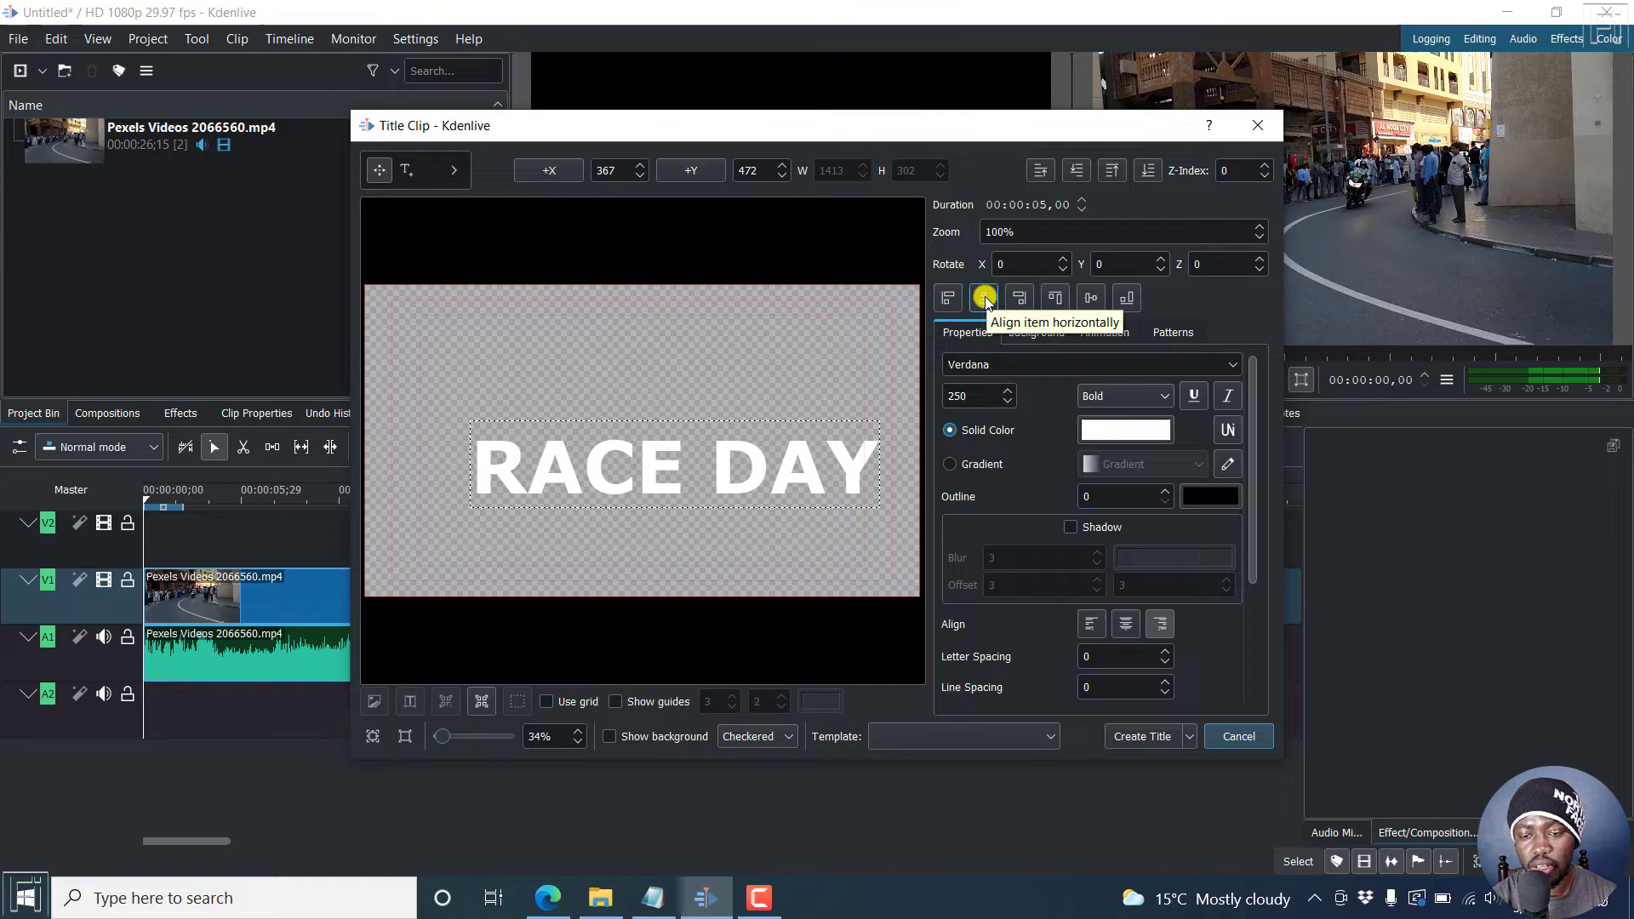
- Align the RACE DAY text to the horizontal and vertical center of the frame
left_click(984, 298)
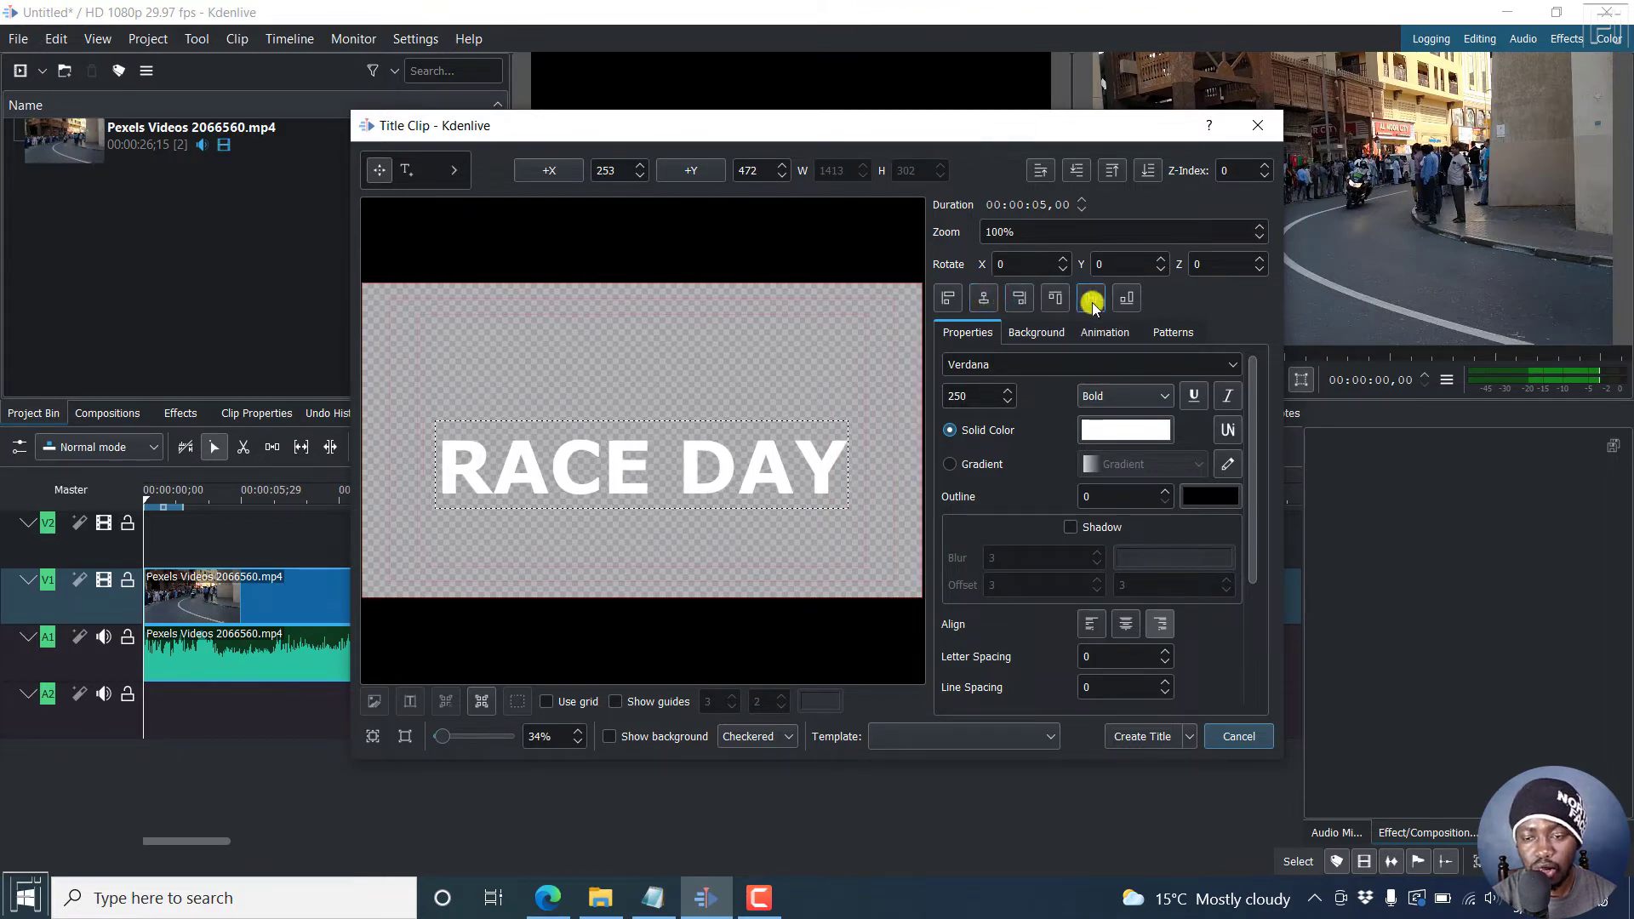
left_click(1090, 298)
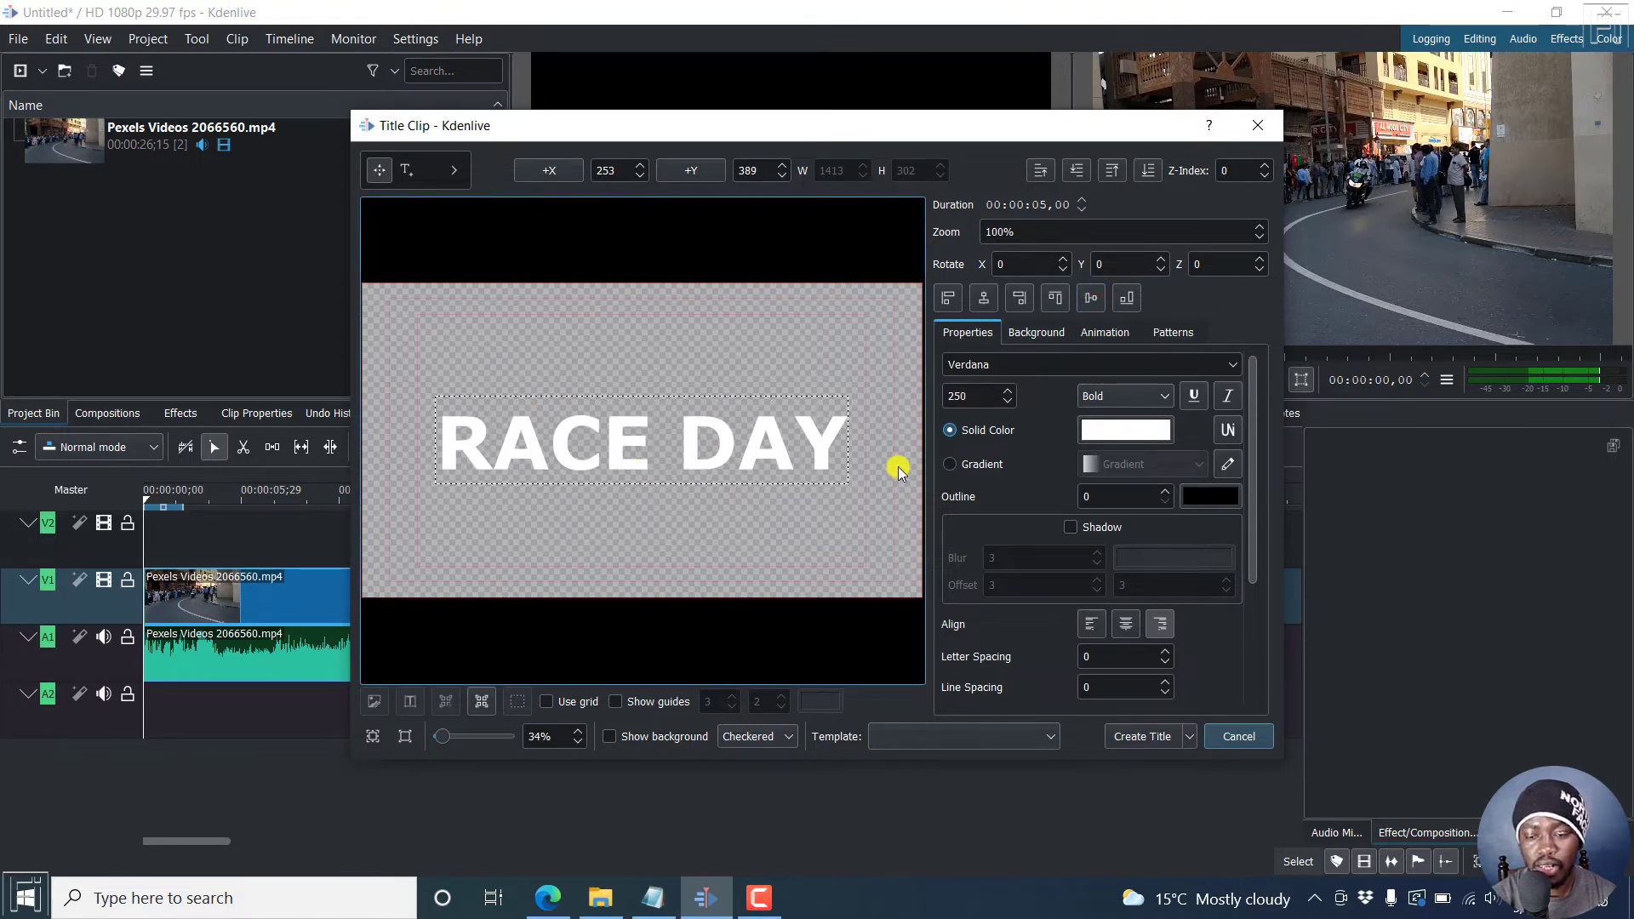
mouse_move(780, 134)
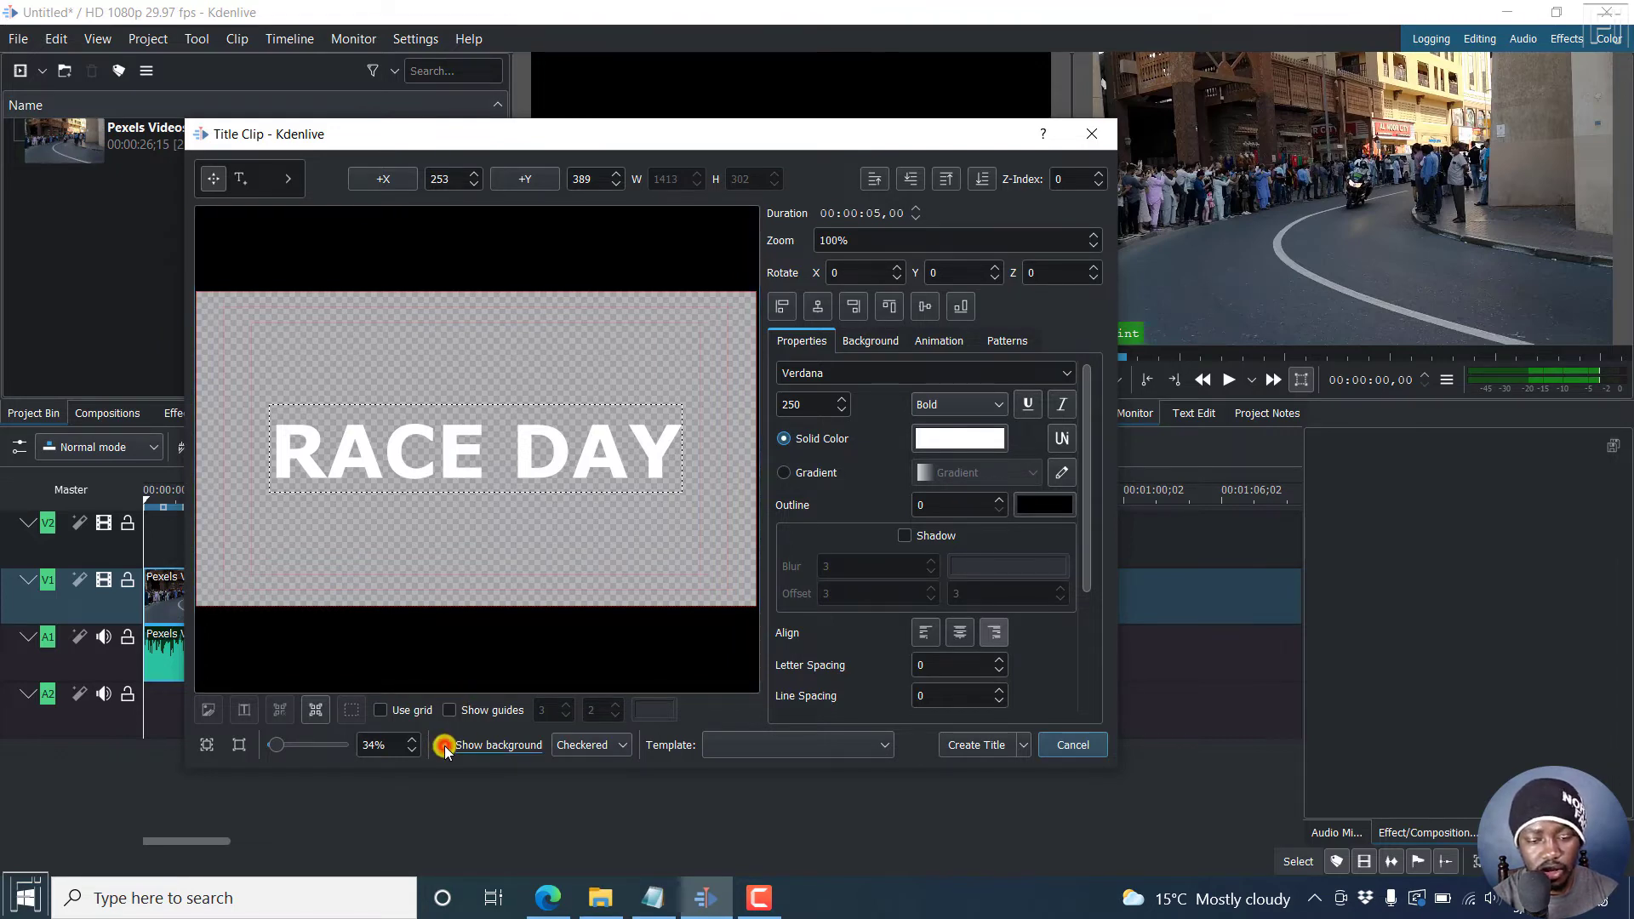
- Show the background, move RACE DAY near the bottom of the frame, and create the title
left_click(441, 744)
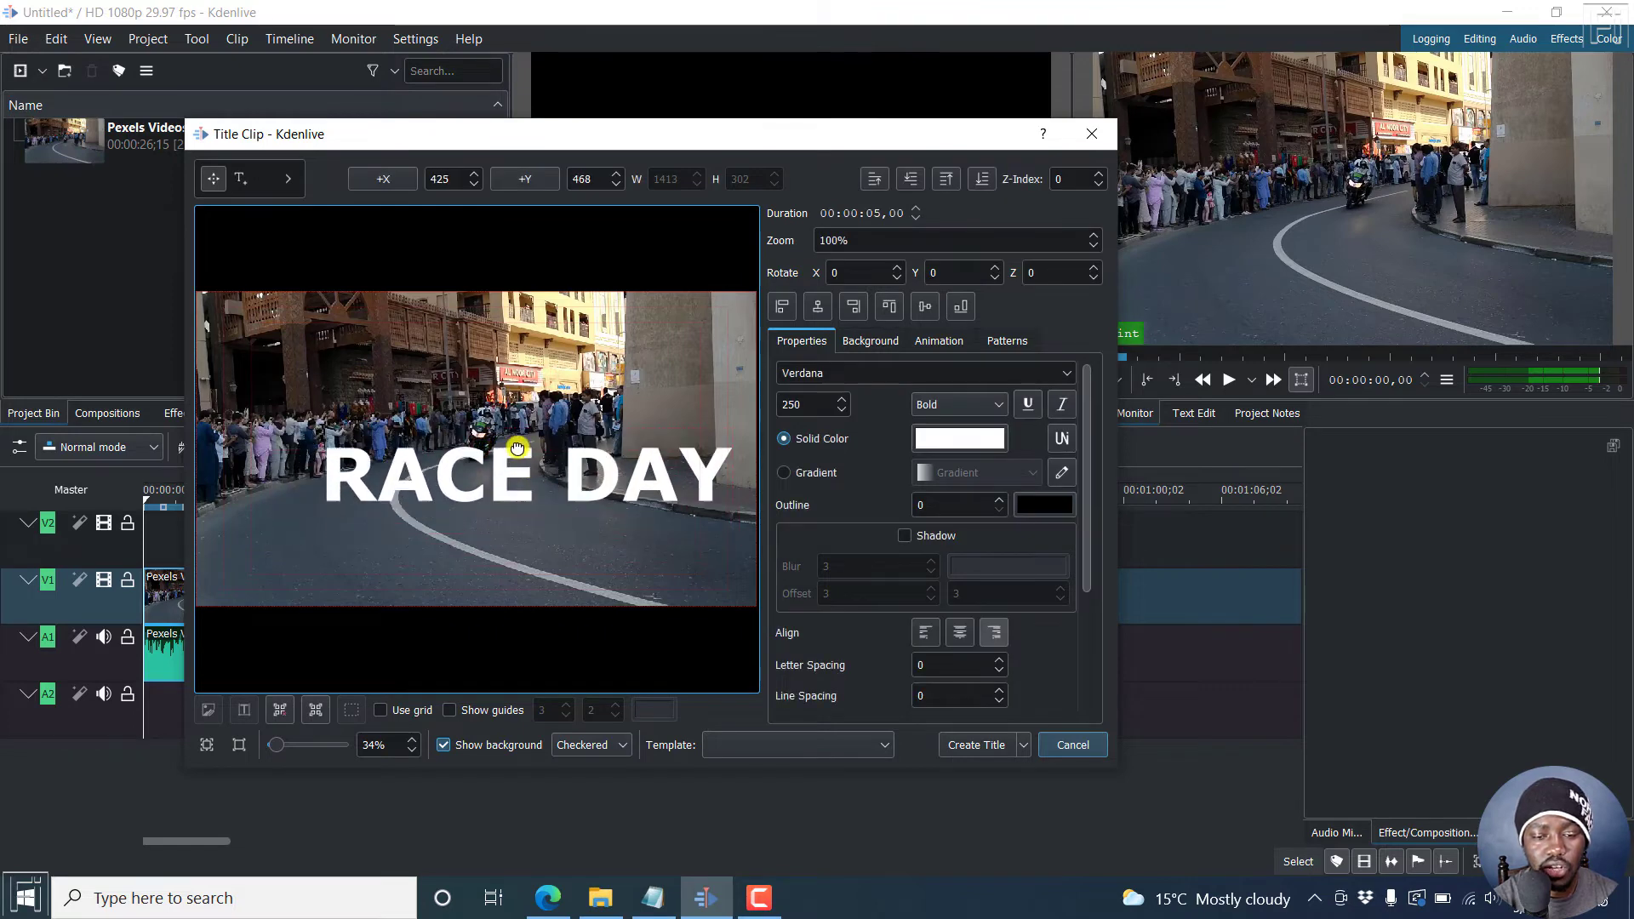
left_click_drag(516, 474, 495, 557)
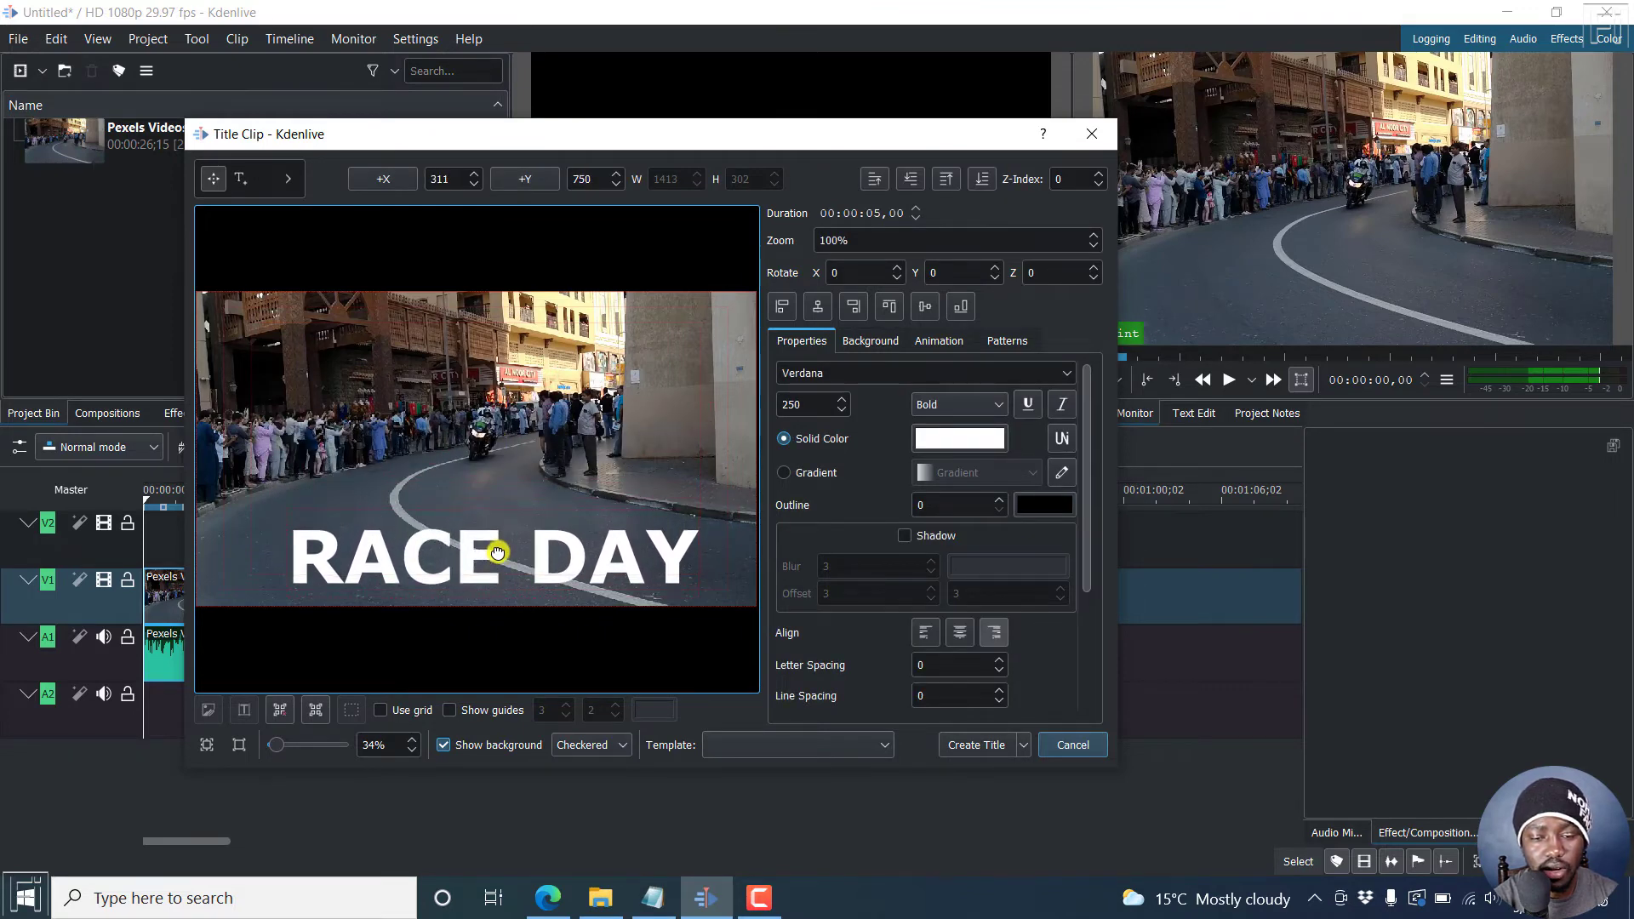
left_click_drag(496, 552, 496, 547)
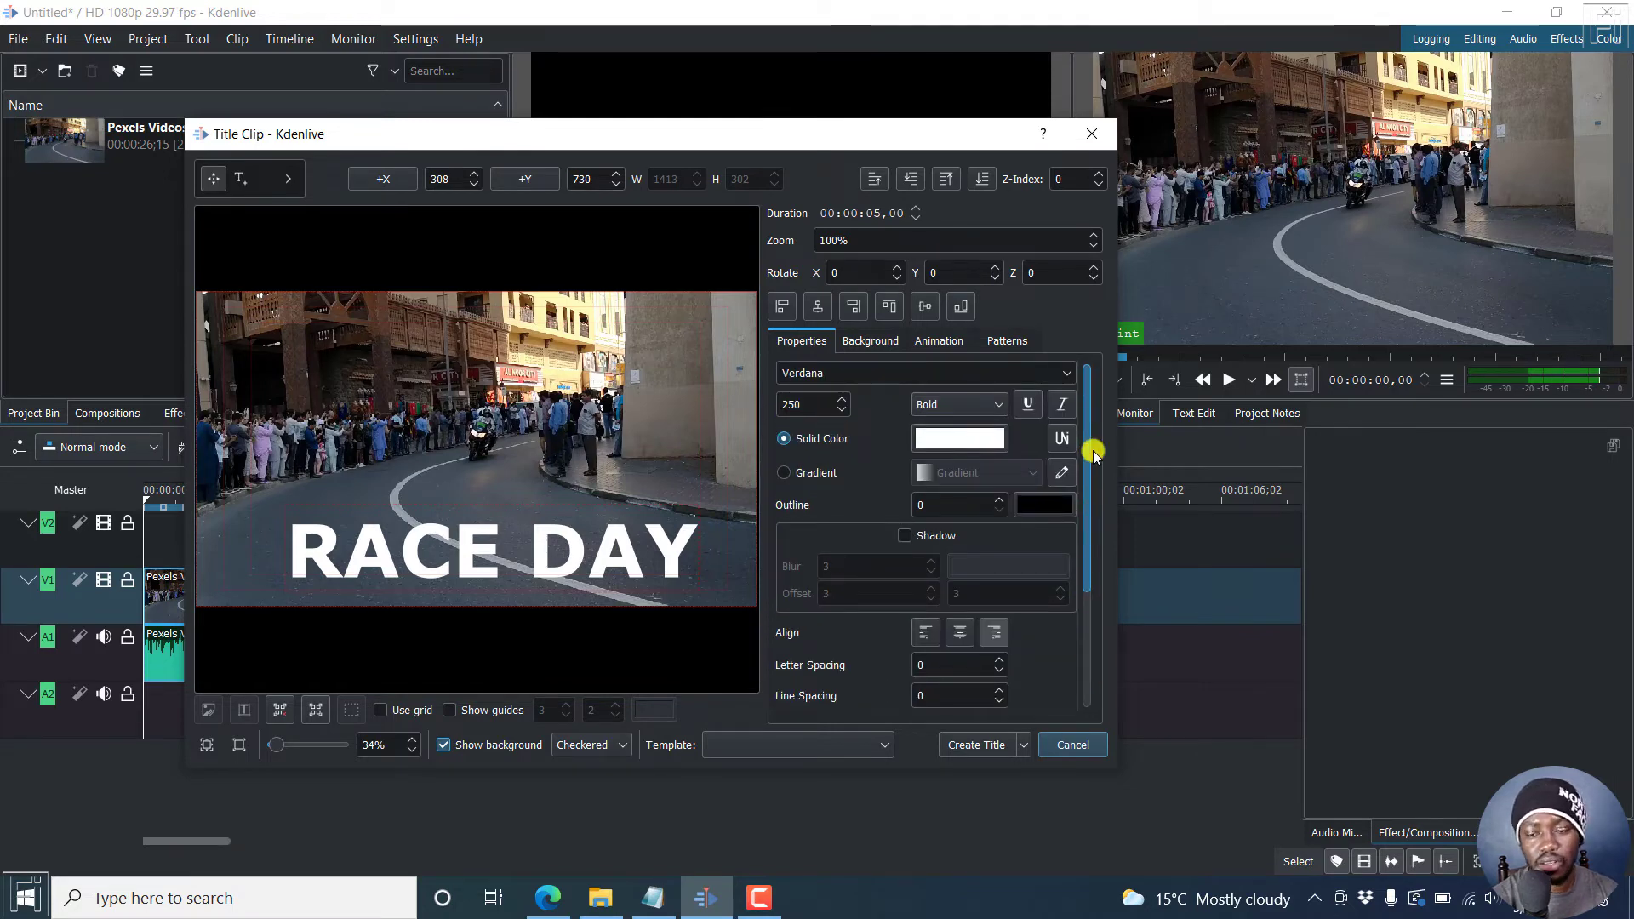
left_click(976, 744)
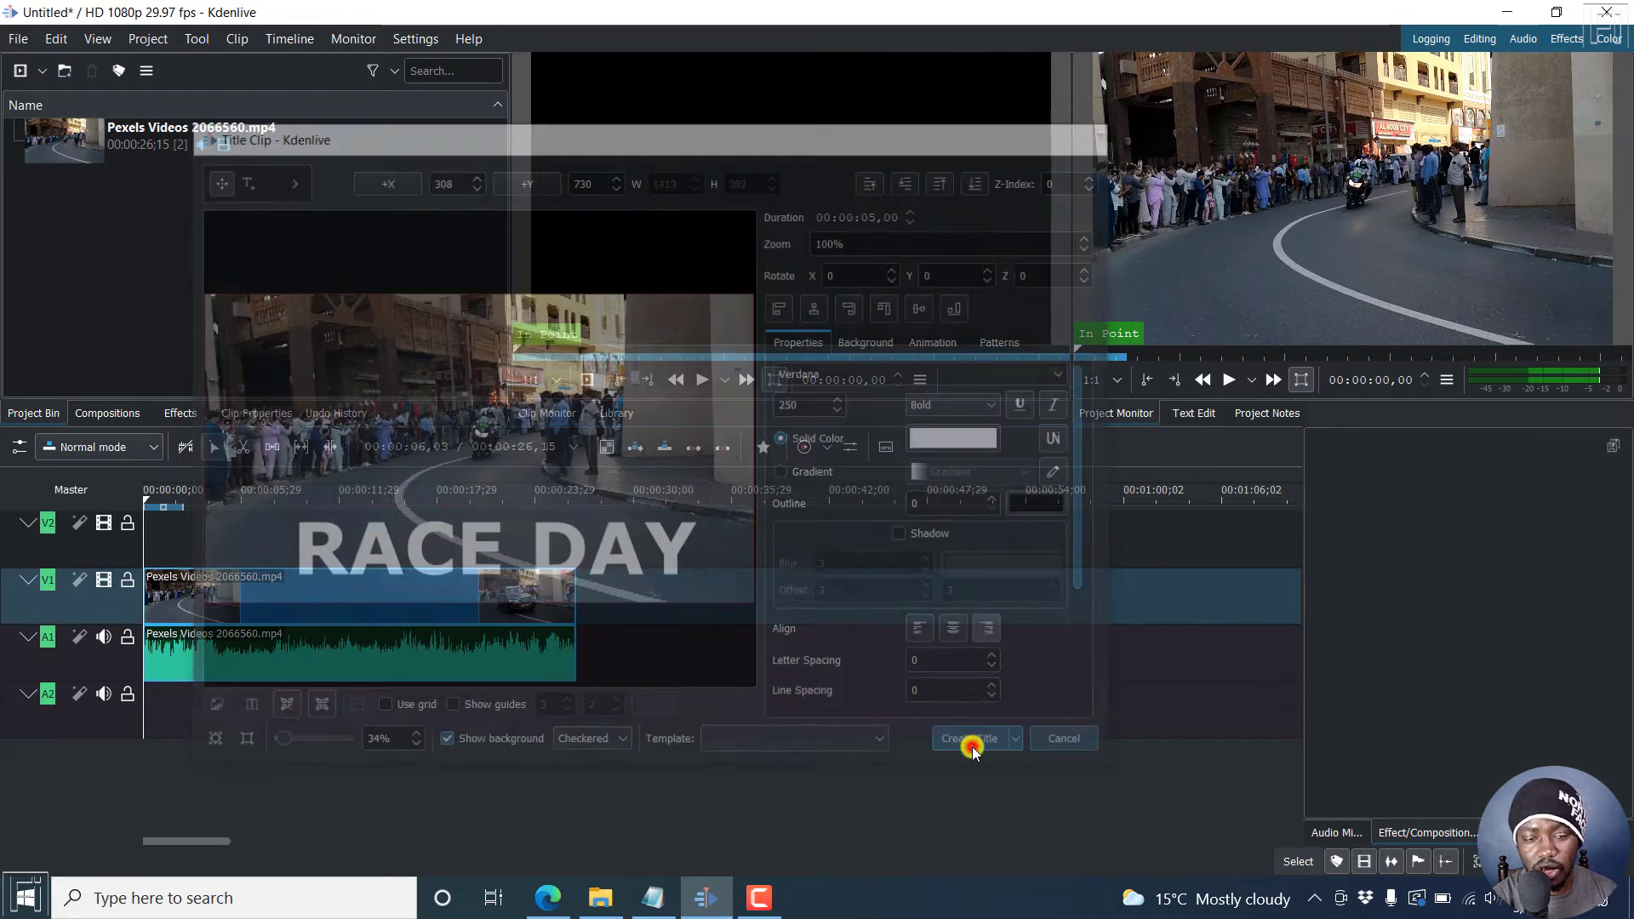
- Drop the RACE DAY clip onto track V2 at 00:00 and play it back from the start
left_click(970, 738)
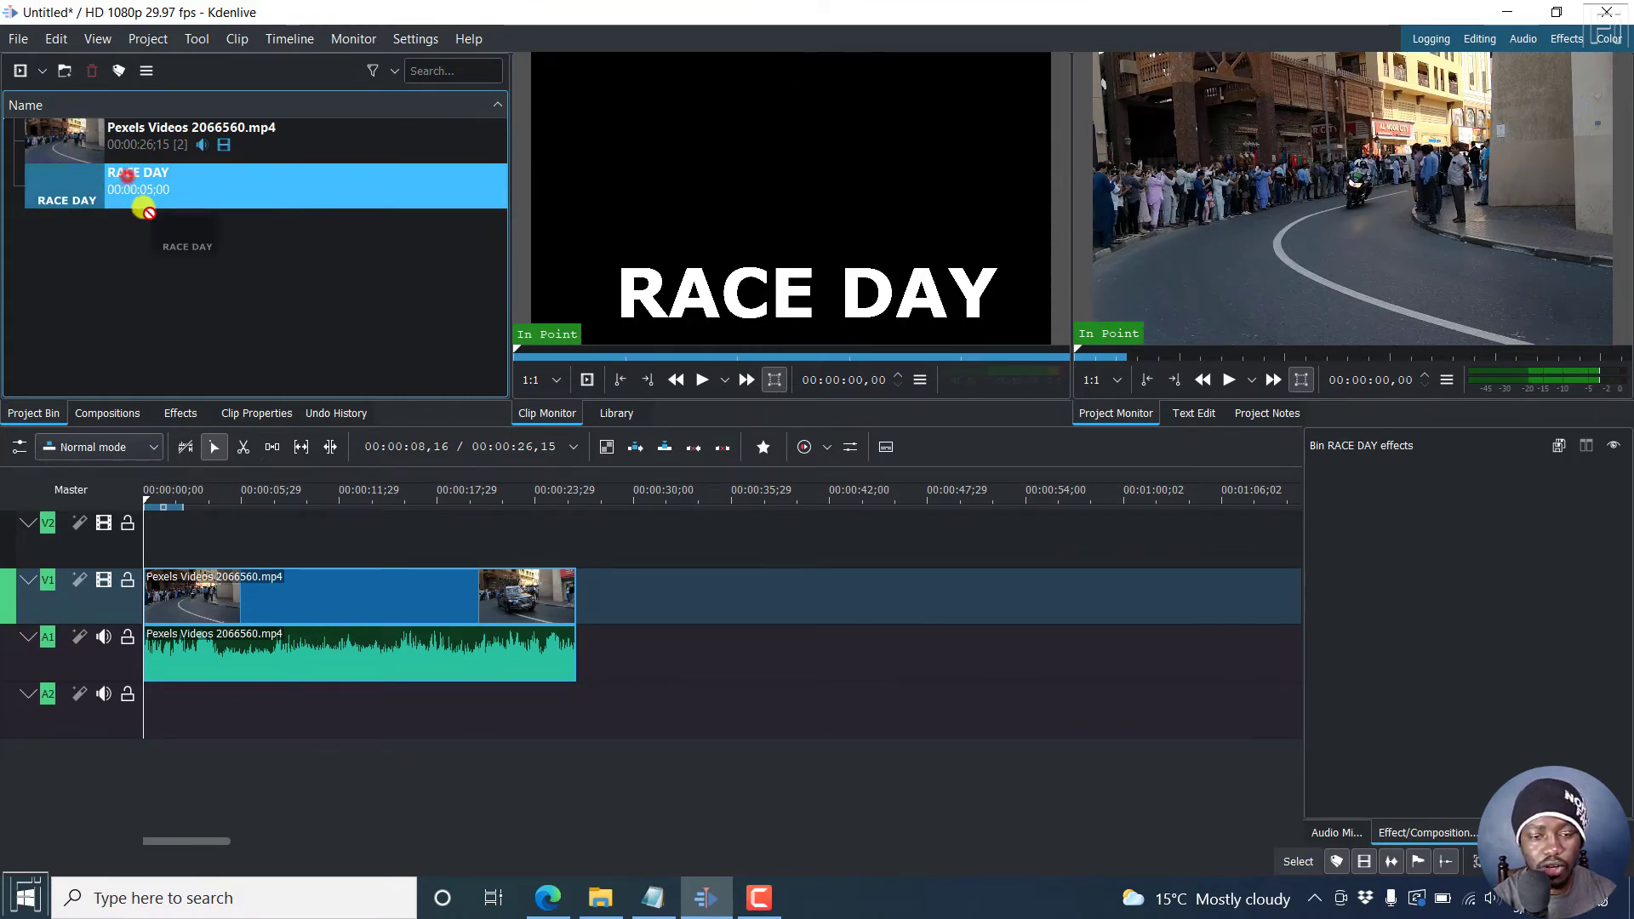
left_click_drag(136, 186, 199, 542)
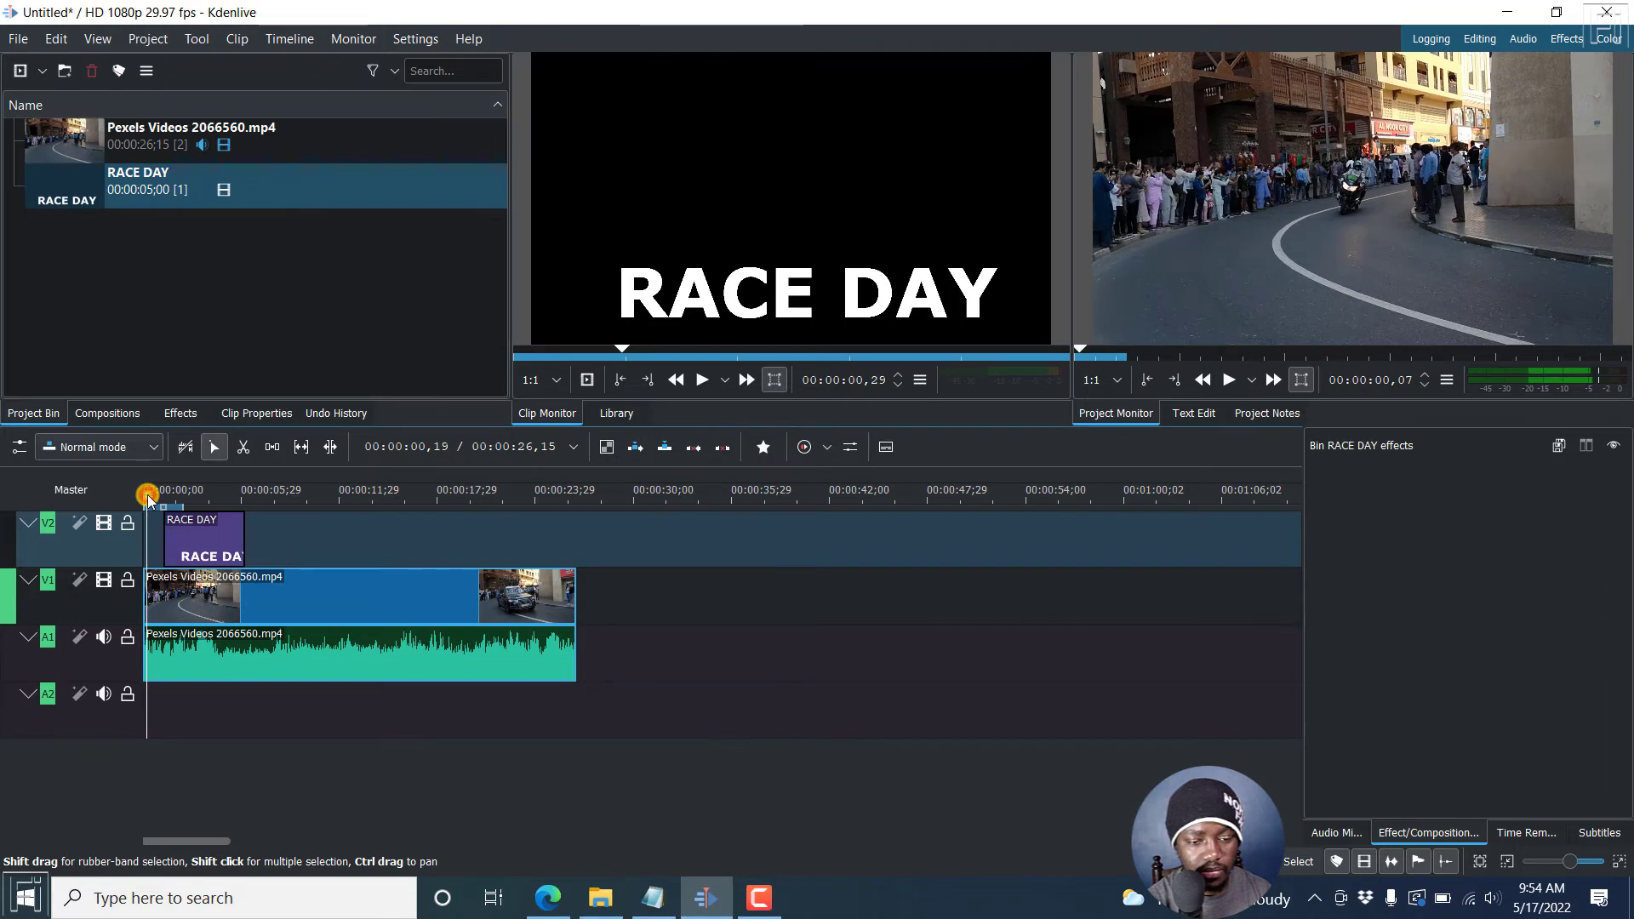
left_click(1226, 380)
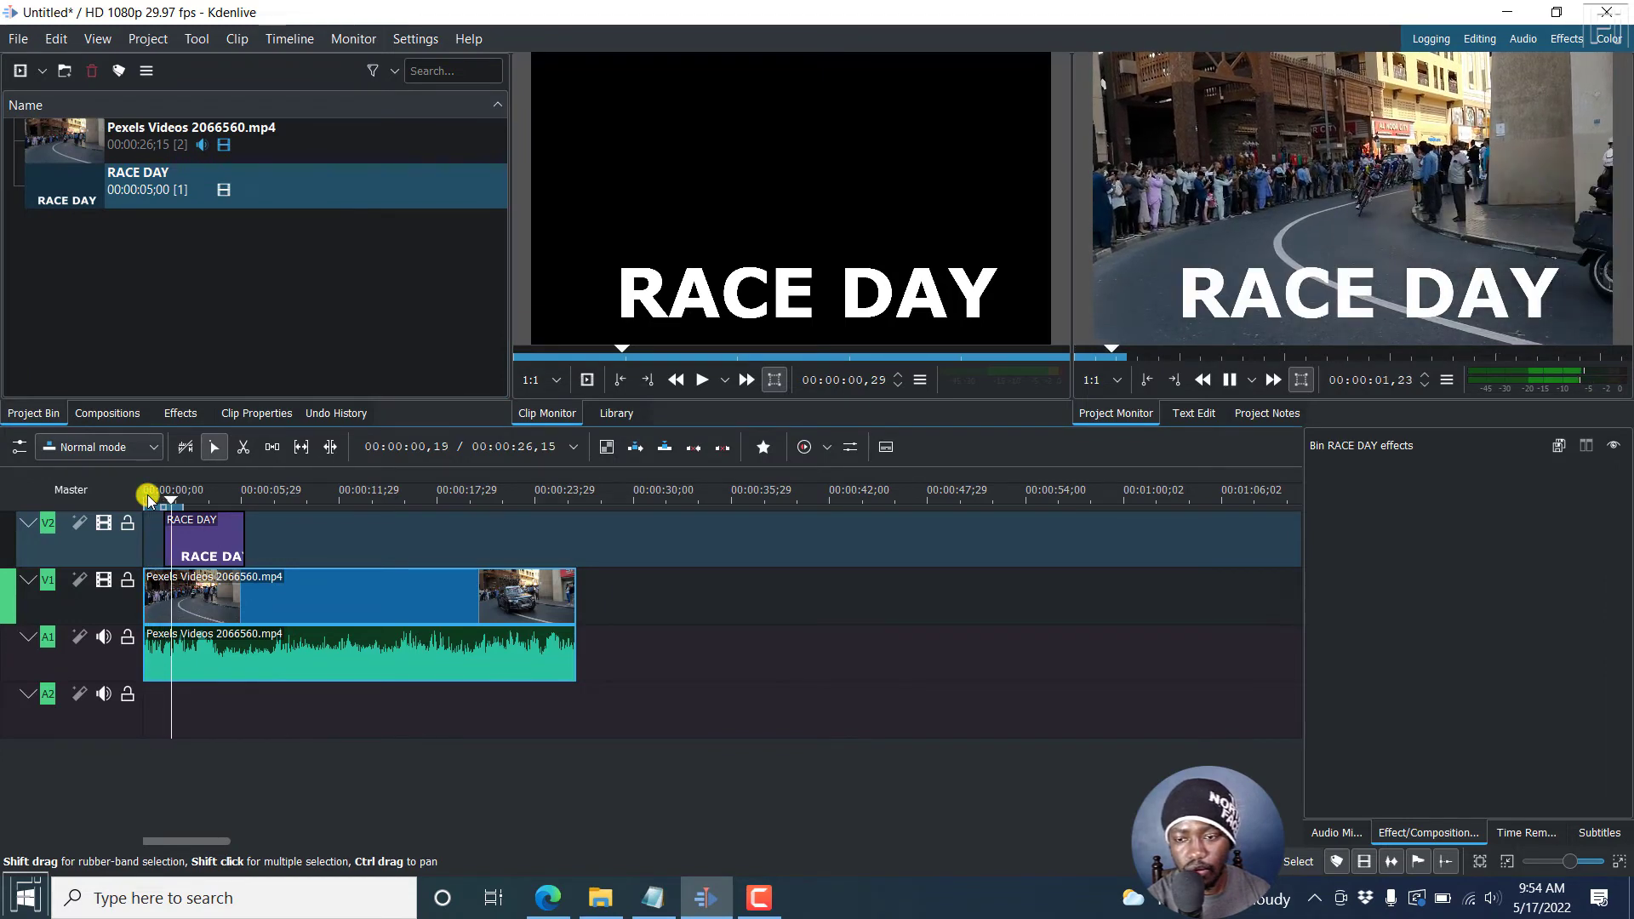
left_click(1097, 380)
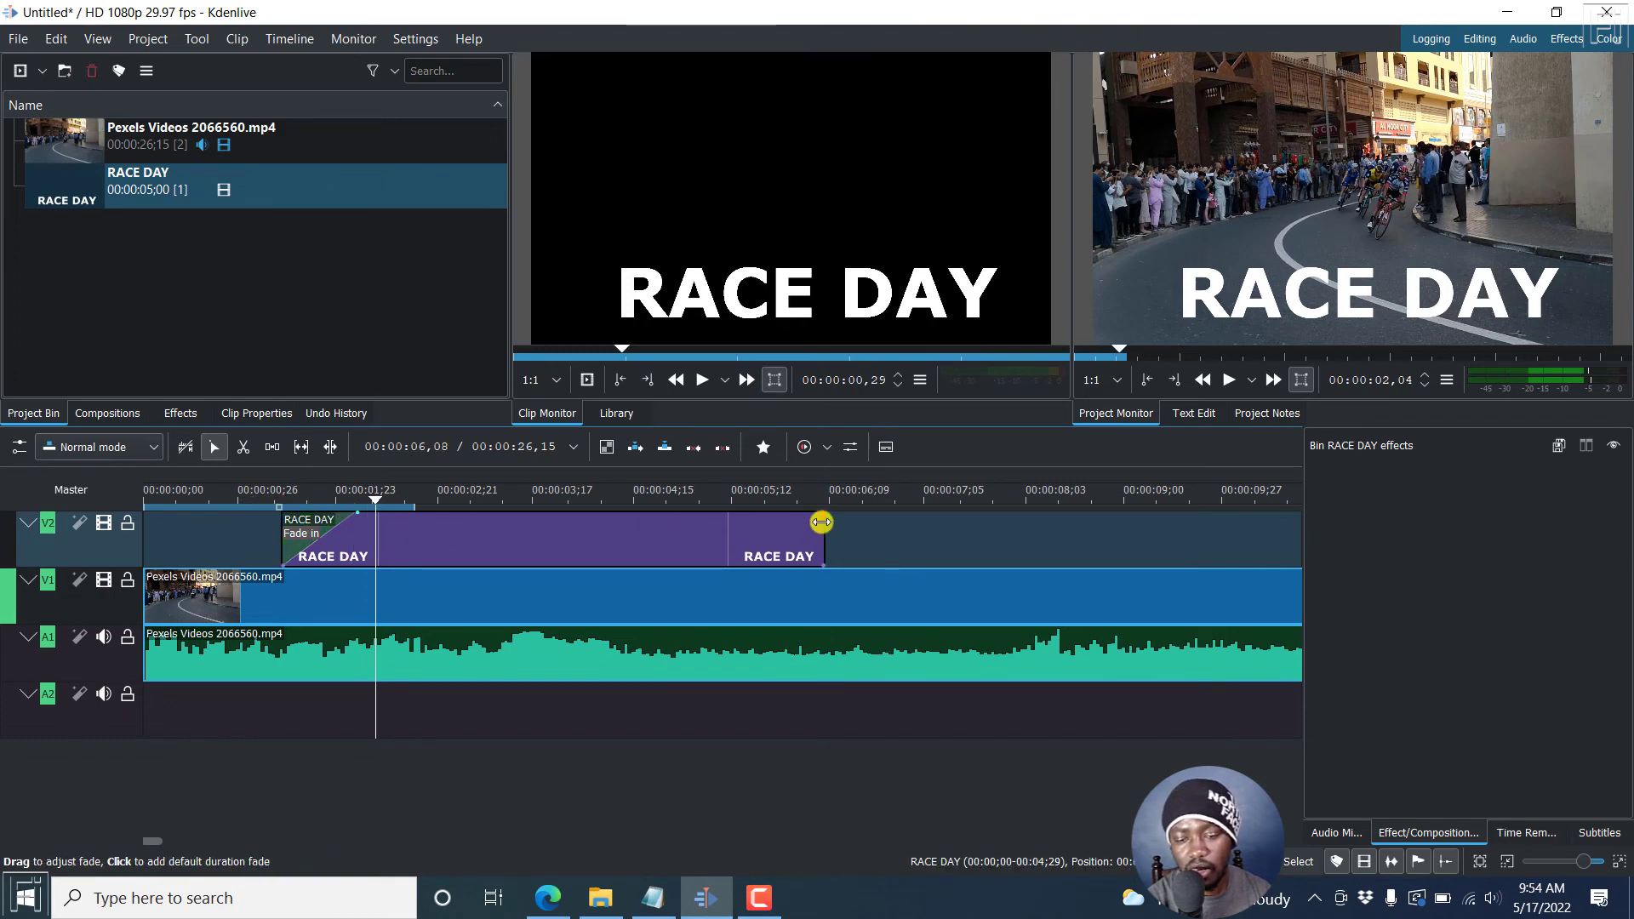
- Add a fade out at the title clip's end and jump back to preview both fades
left_click(821, 521)
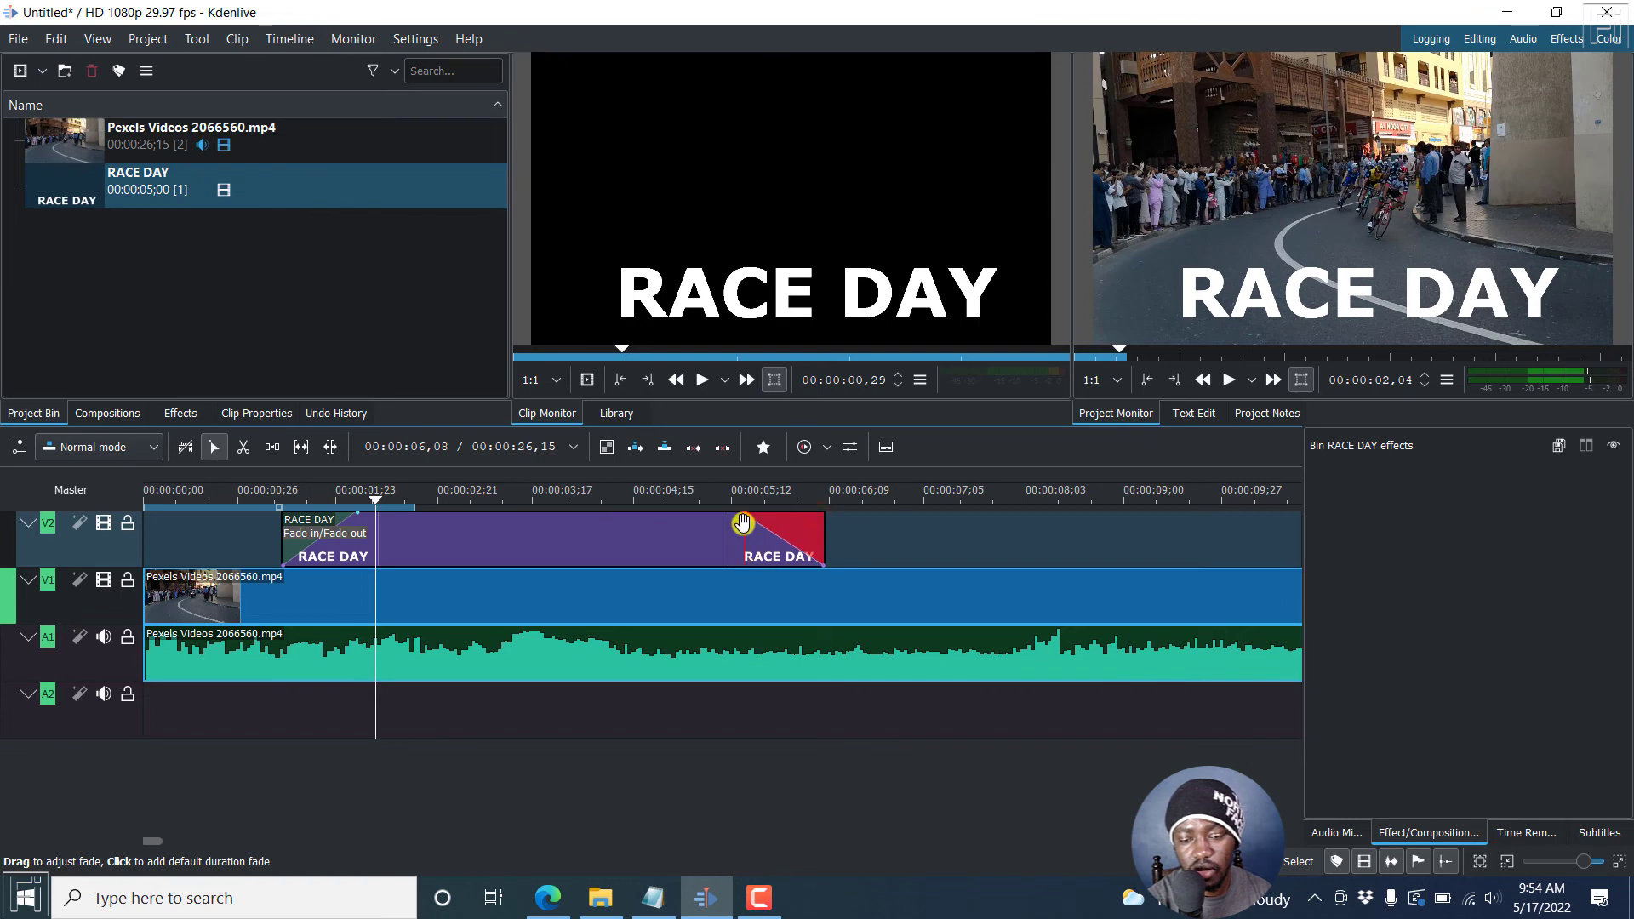
left_click(235, 490)
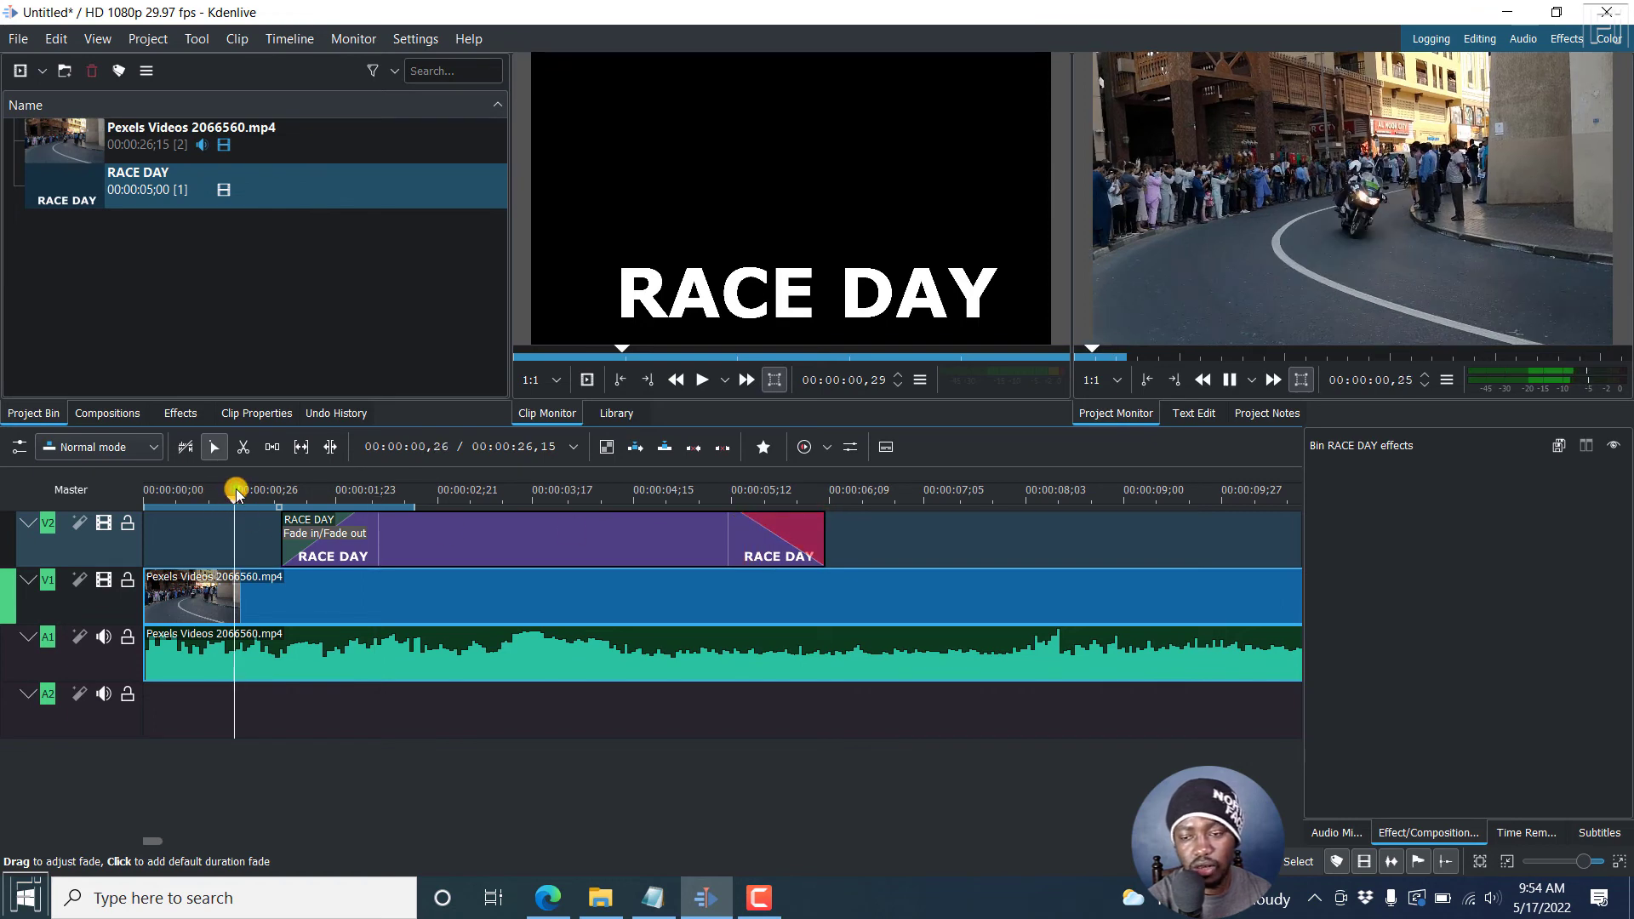